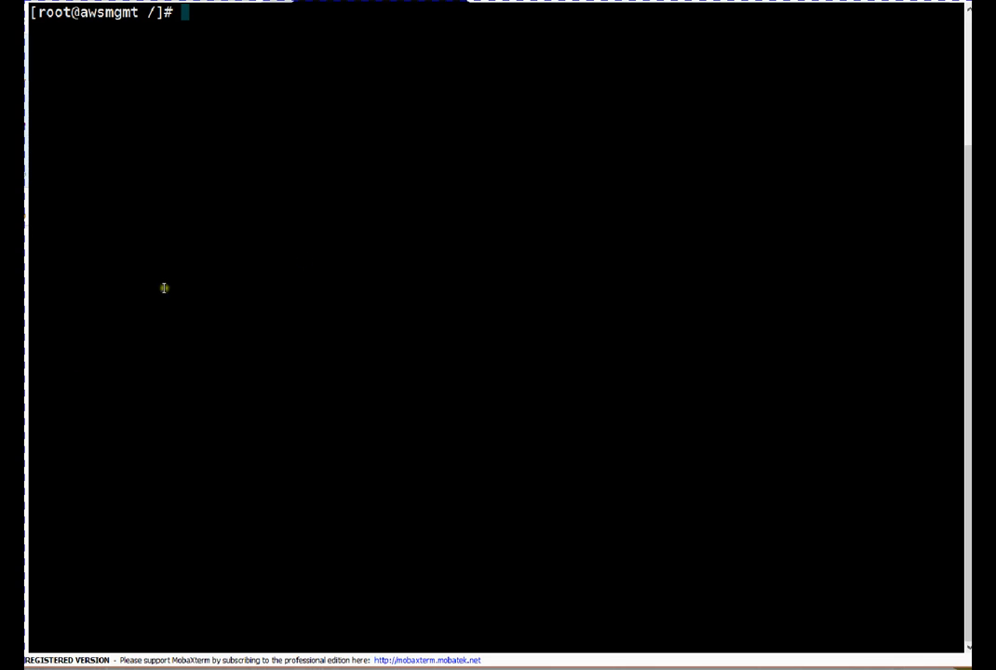
{"action": "mouse_move", "coordinate": [450, 321]}
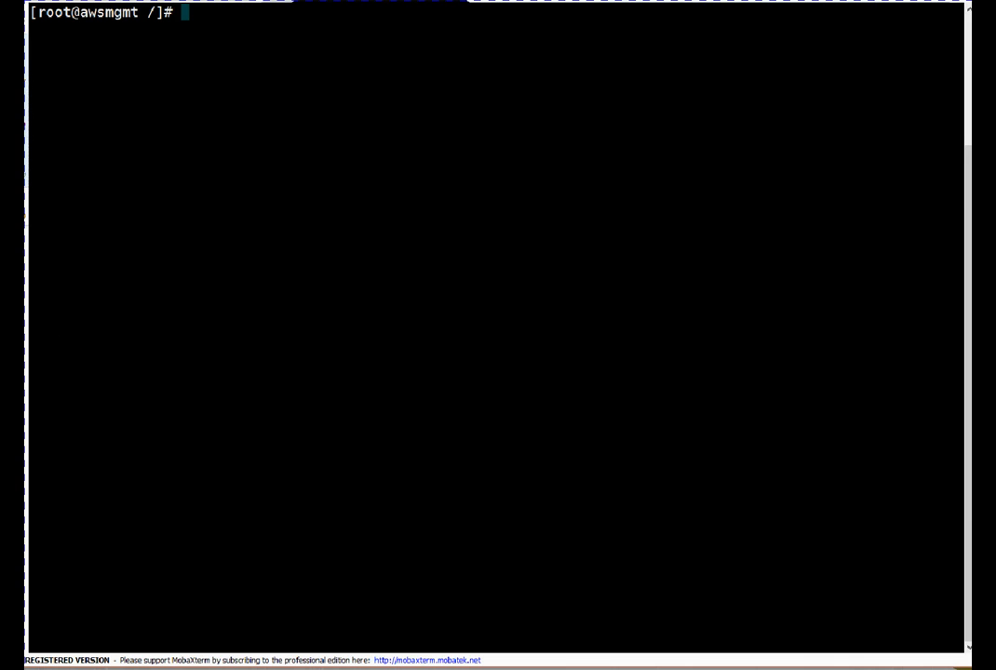
{"action": "mouse_move", "coordinate": [265, 141]}
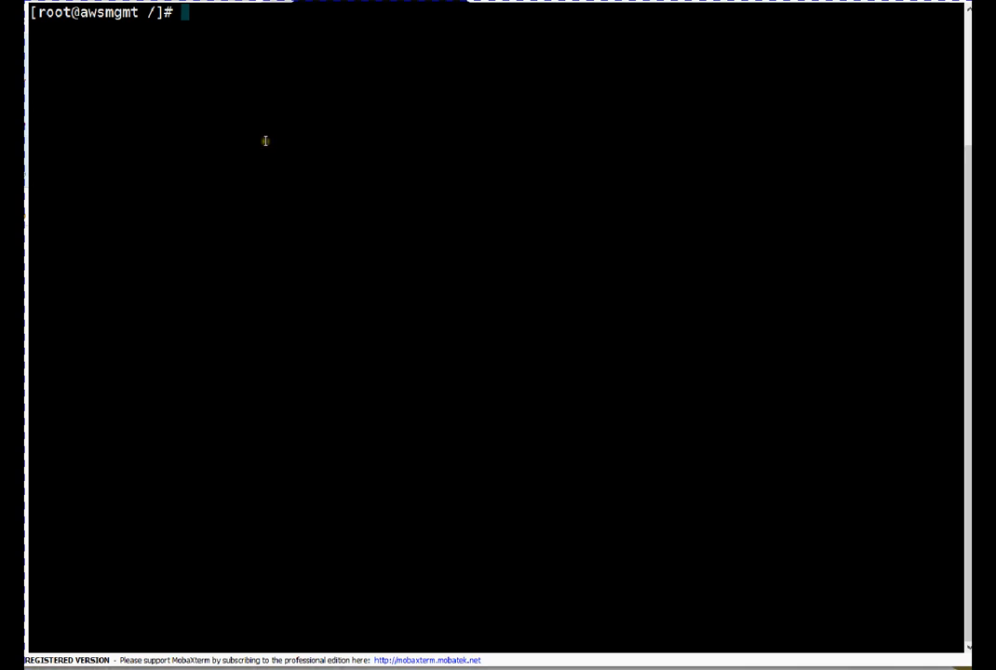
{"action": "mouse_move", "coordinate": [306, 132]}
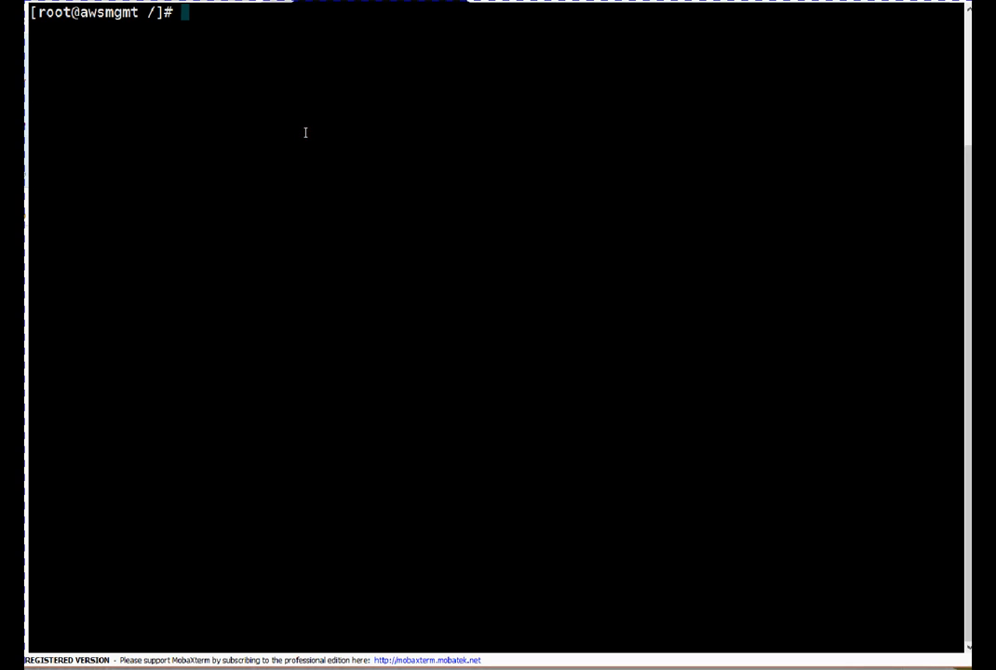
Scan port 443 on ec2.us-west-2.amazonaws.com with nmap and highlight the 'open' https result.
{"action": "type", "text": "clear"}
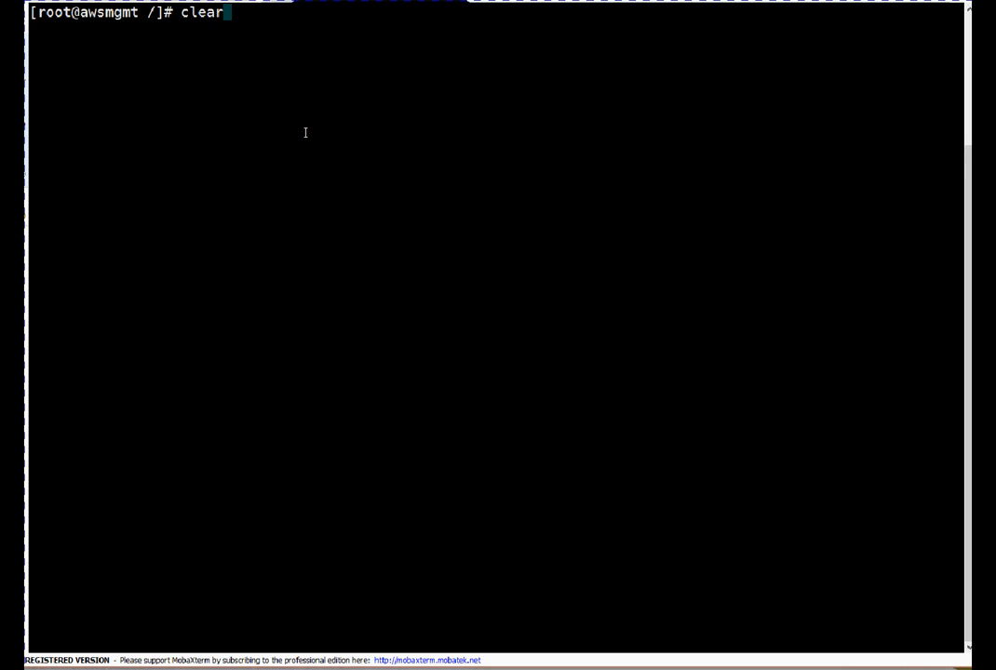
{"action": "type", "text": "nmap -p 443 ec2.us-west-2.amazonaws.com"}
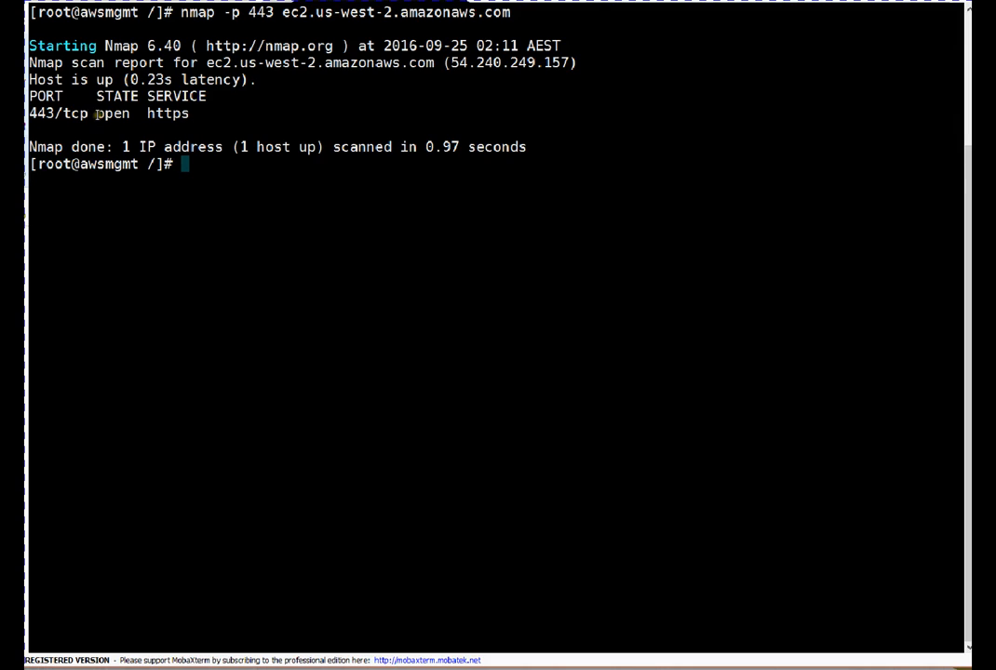
{"action": "double_click", "coordinate": [113, 112]}
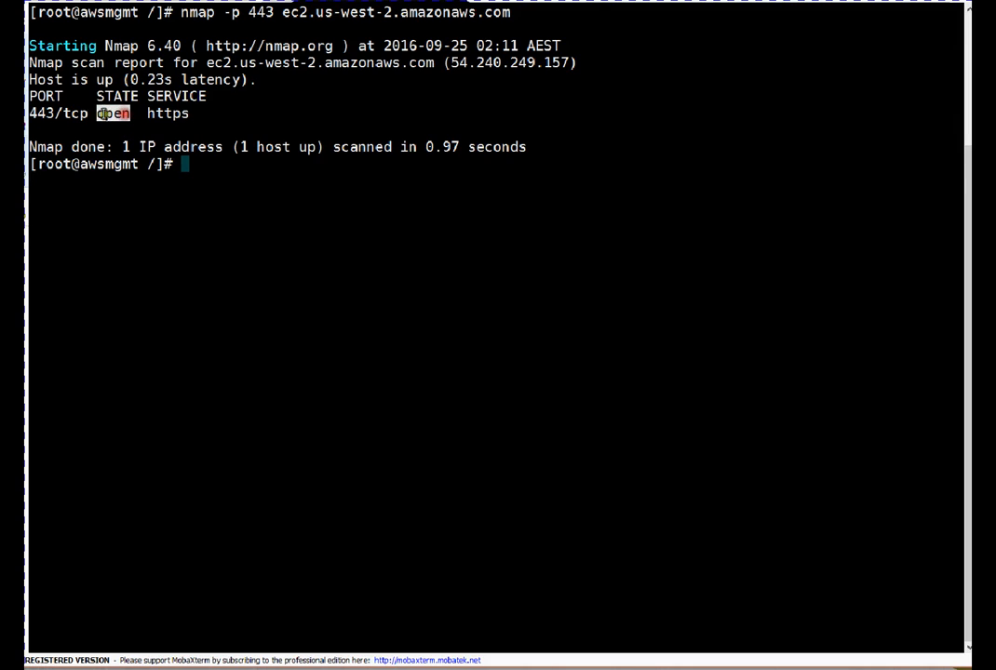
{"action": "double_click", "coordinate": [113, 112]}
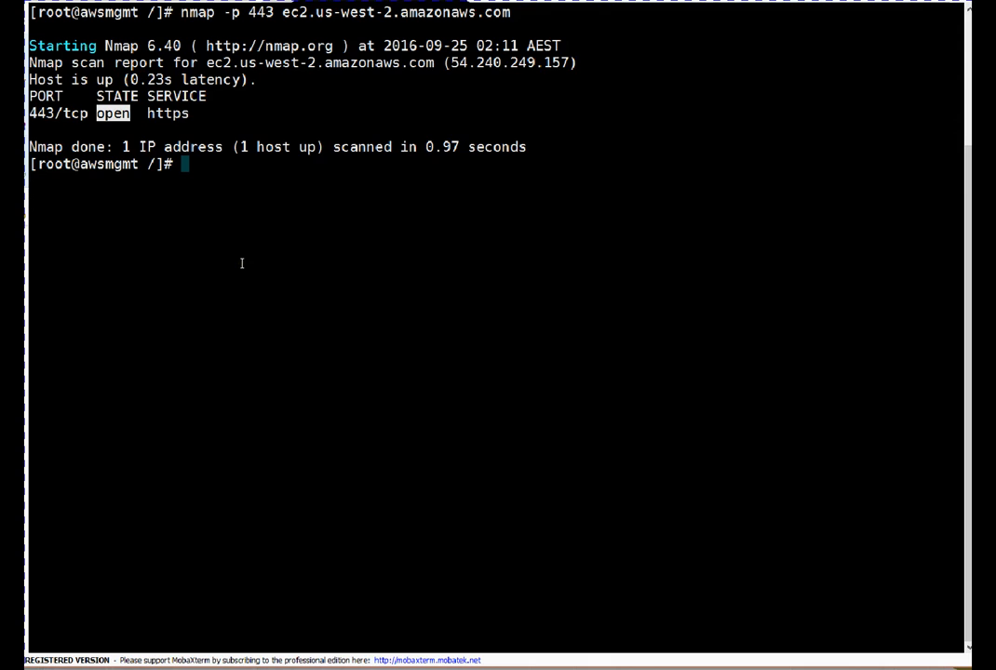
Run ifconfig to list the eth0, eth1 and lo interfaces with zero errors.
{"action": "type", "text": "ifconfig -a"}
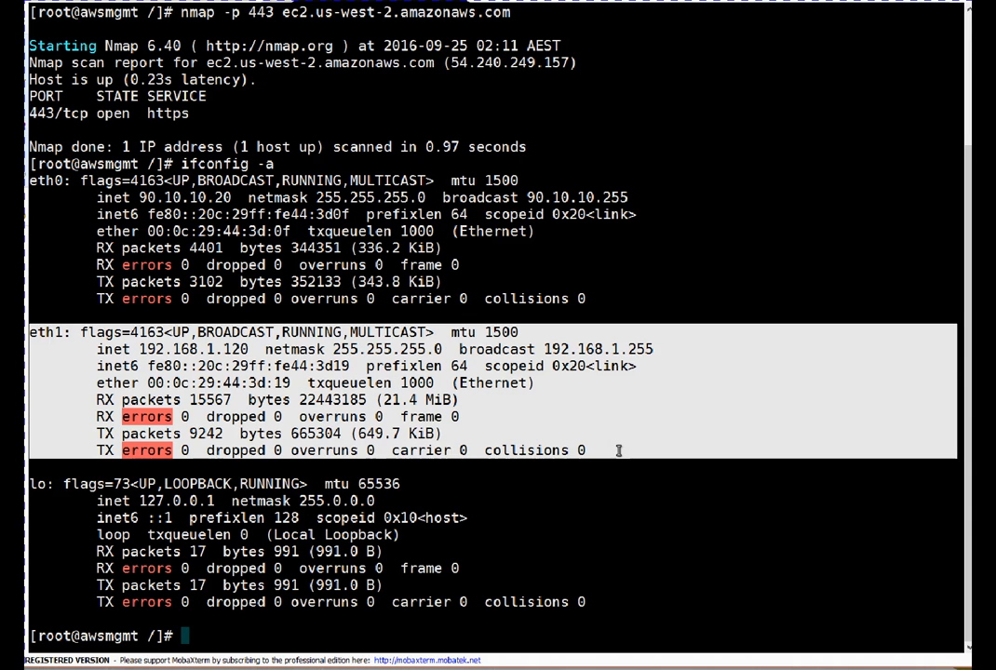
{"action": "mouse_move", "coordinate": [487, 480]}
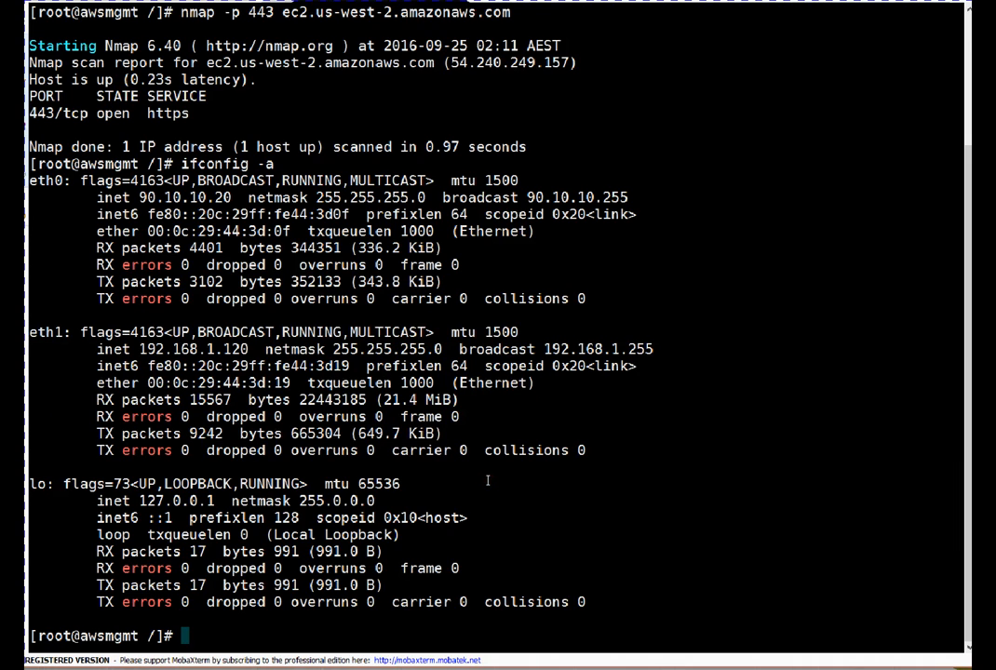
{"action": "mouse_move", "coordinate": [474, 473]}
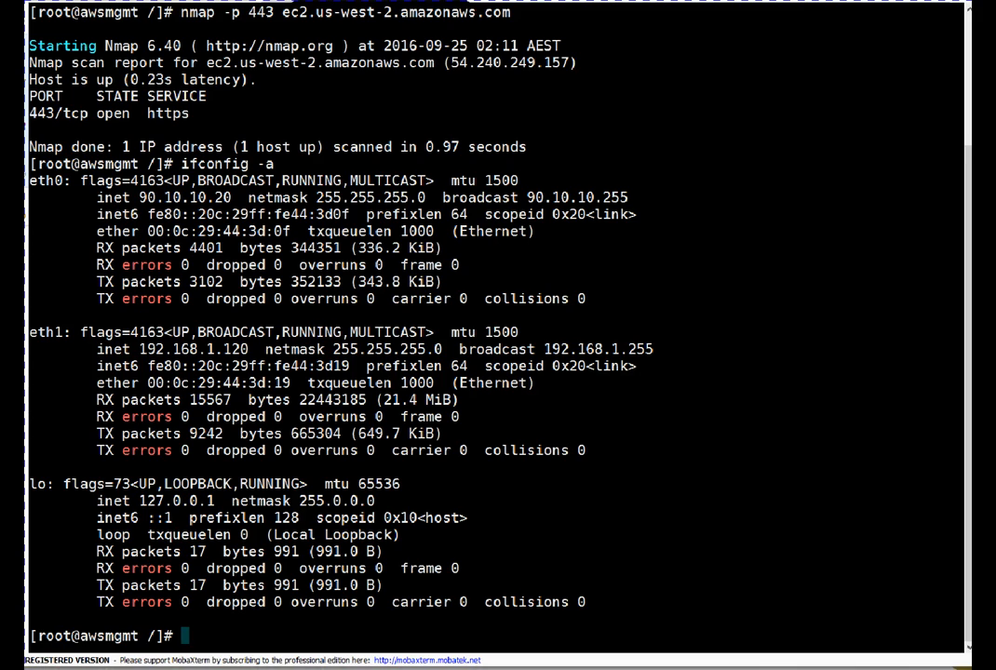
{"action": "mouse_move", "coordinate": [373, 469]}
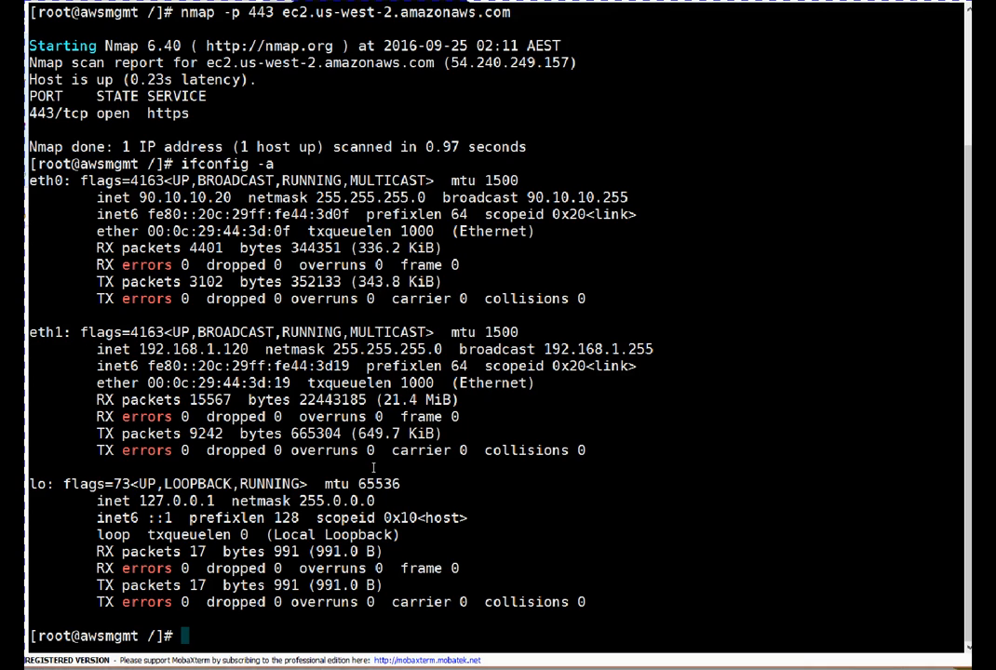
Run aws ec2 describe-regions --output text and highlight the resulting AuthFailure credentials error.
{"action": "type", "text": "aws"}
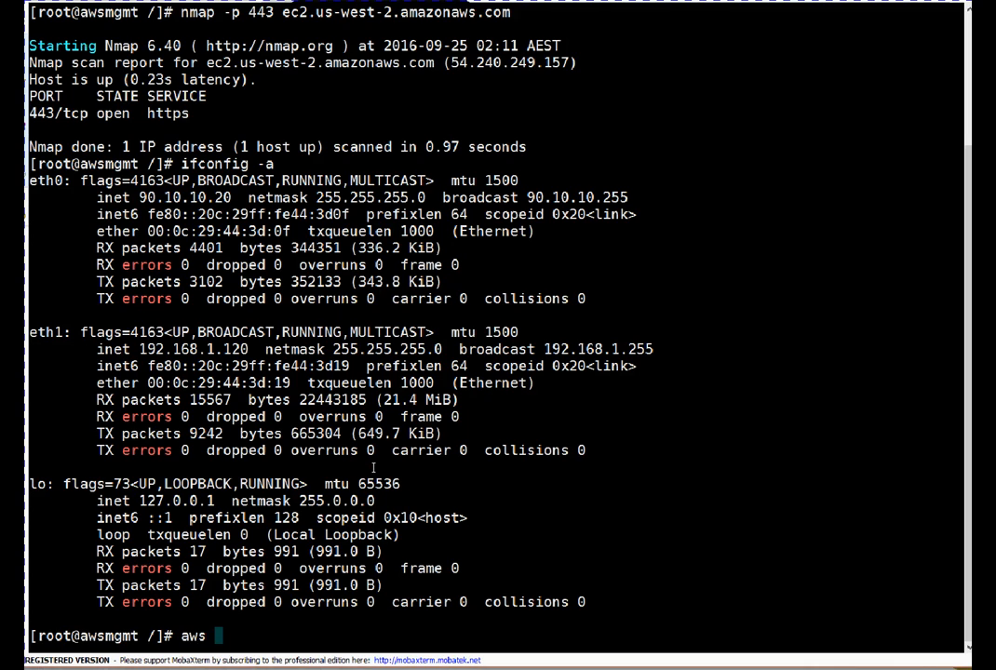
{"action": "type", "text": "ec2"}
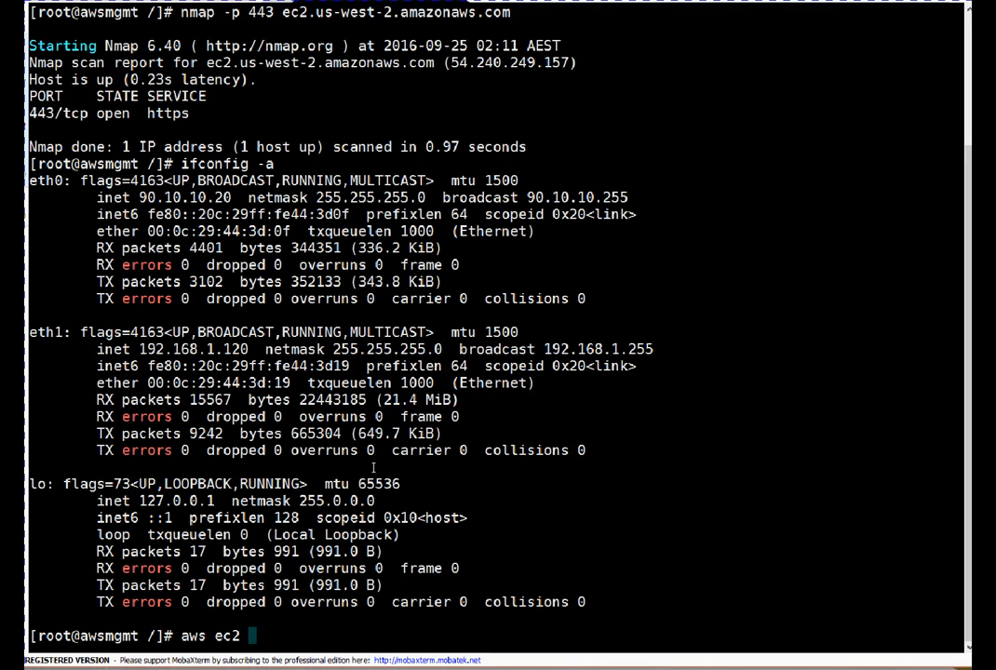
{"action": "type", "text": "descri"}
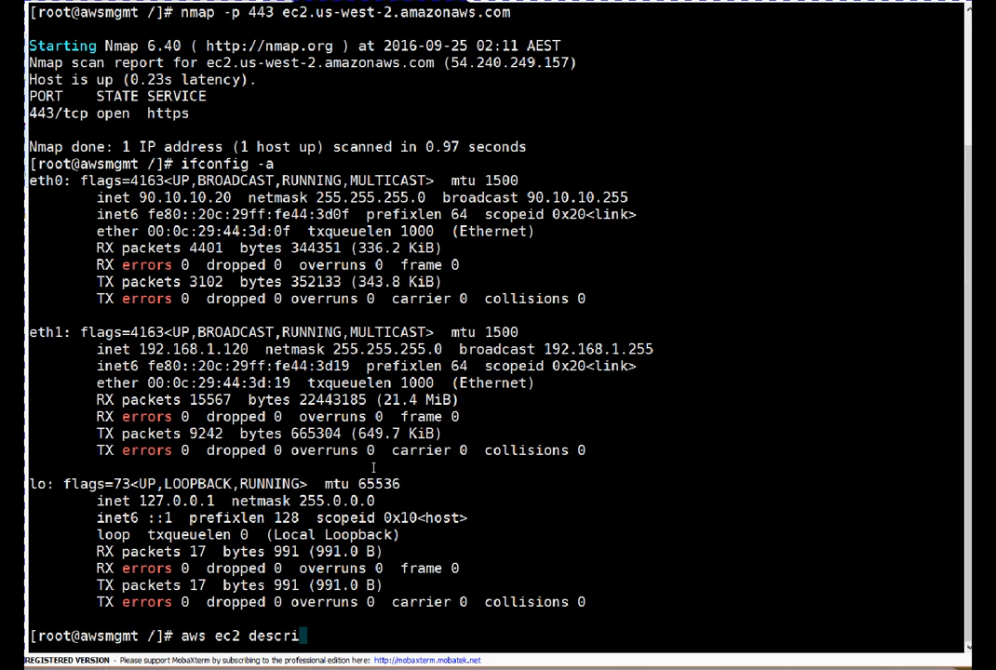
{"action": "key", "text": "BackSpace"}
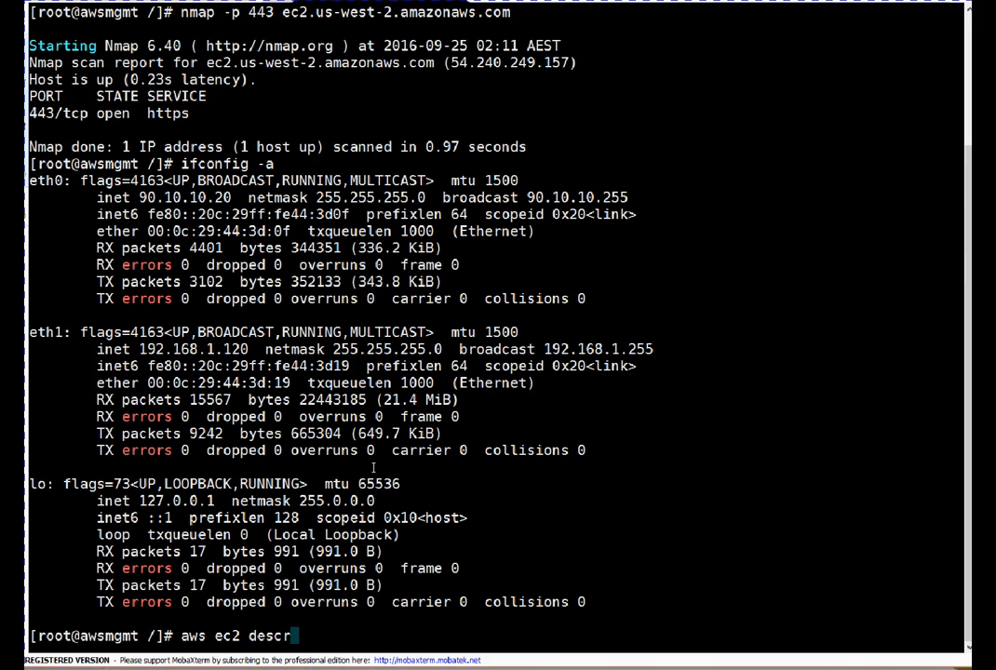
{"action": "key", "text": "ctrl+r"}
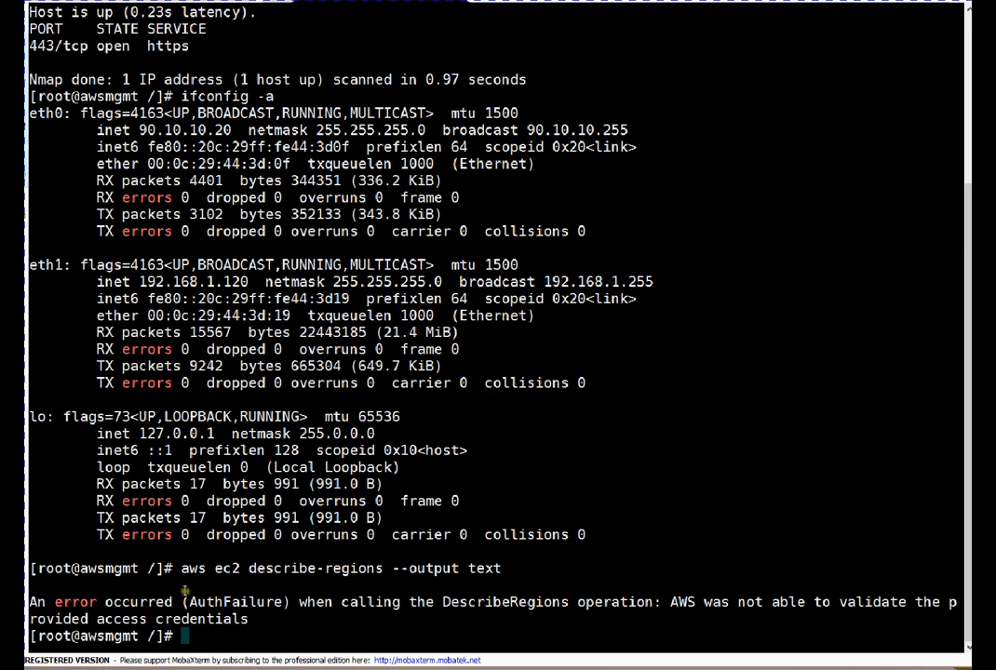
{"action": "double_click", "coordinate": [237, 601]}
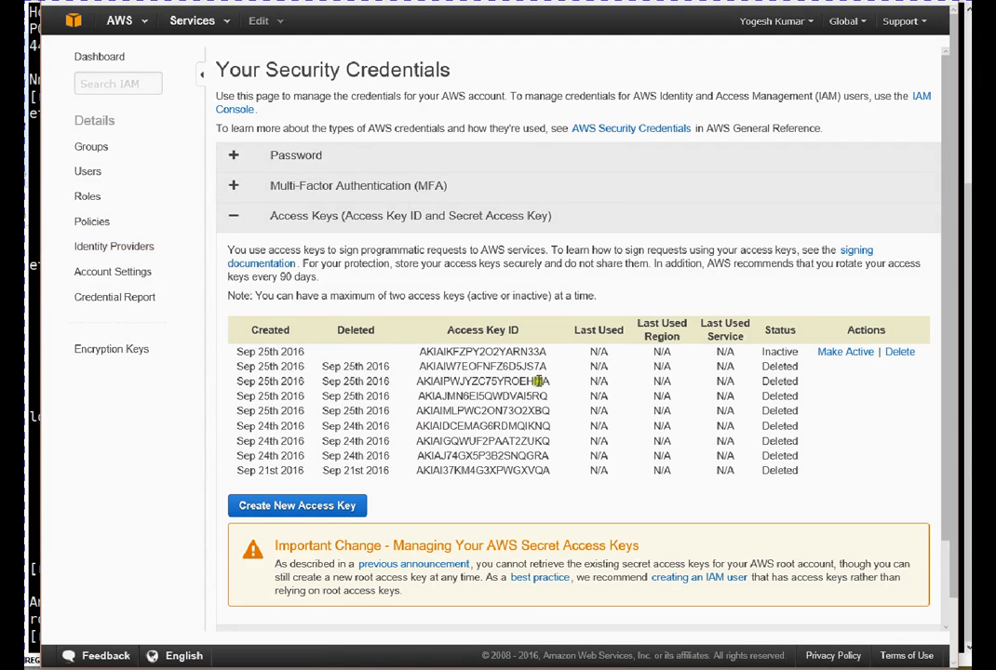
{"action": "mouse_move", "coordinate": [845, 351]}
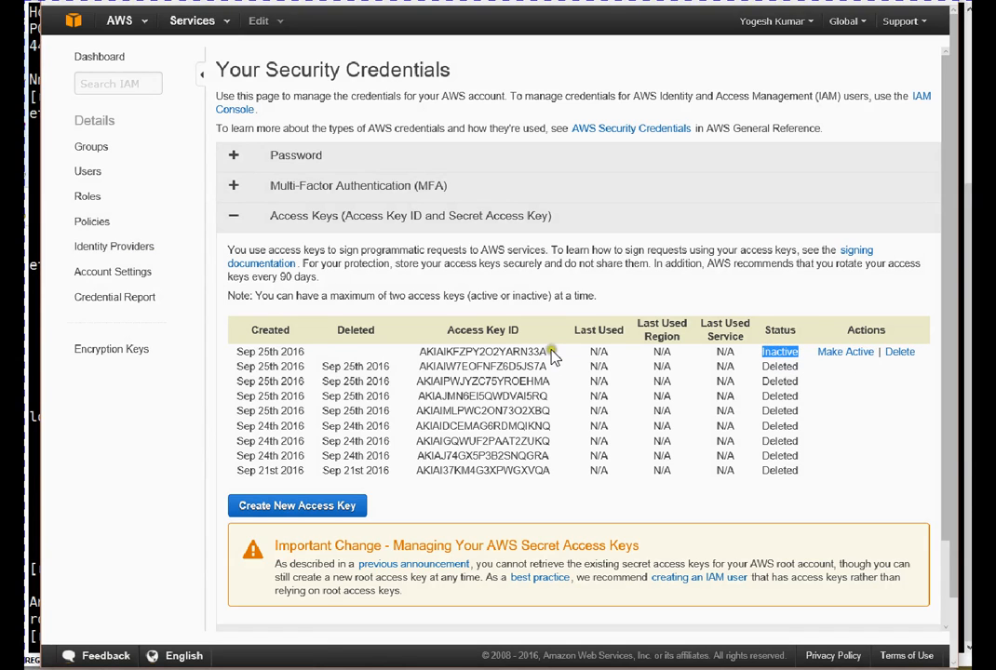
Select the inactive access key from Sep 25th 2016 and make it active.
{"action": "double_click", "coordinate": [482, 351]}
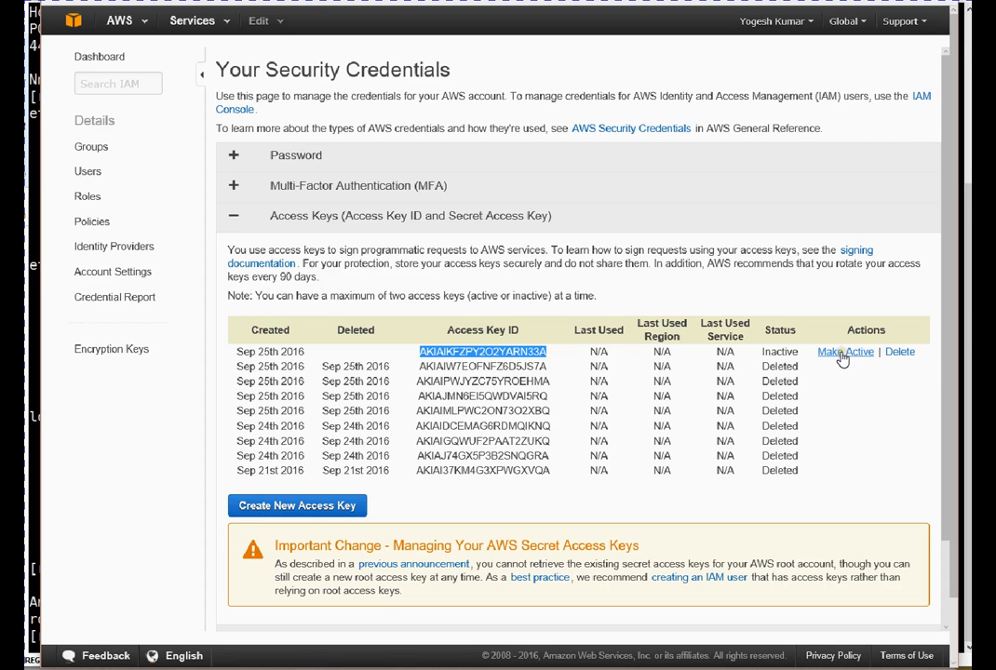
{"action": "left_click", "coordinate": [843, 351]}
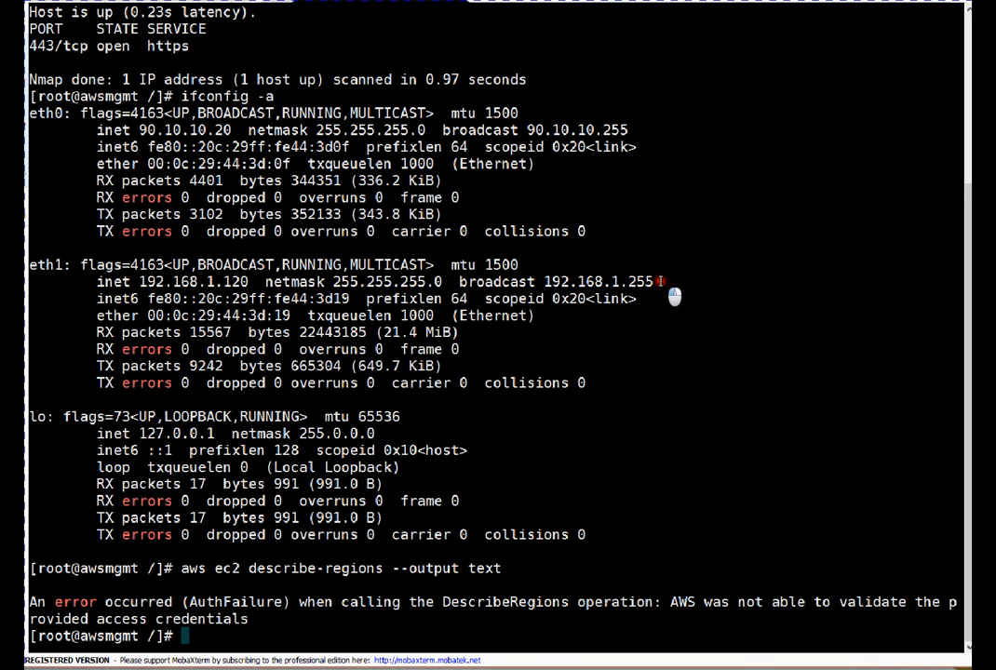
Rerun aws ec2 describe-regions --output text and confirm the REGIONS list prints.
{"action": "type", "text": "aws ec2 describe-regions --output text"}
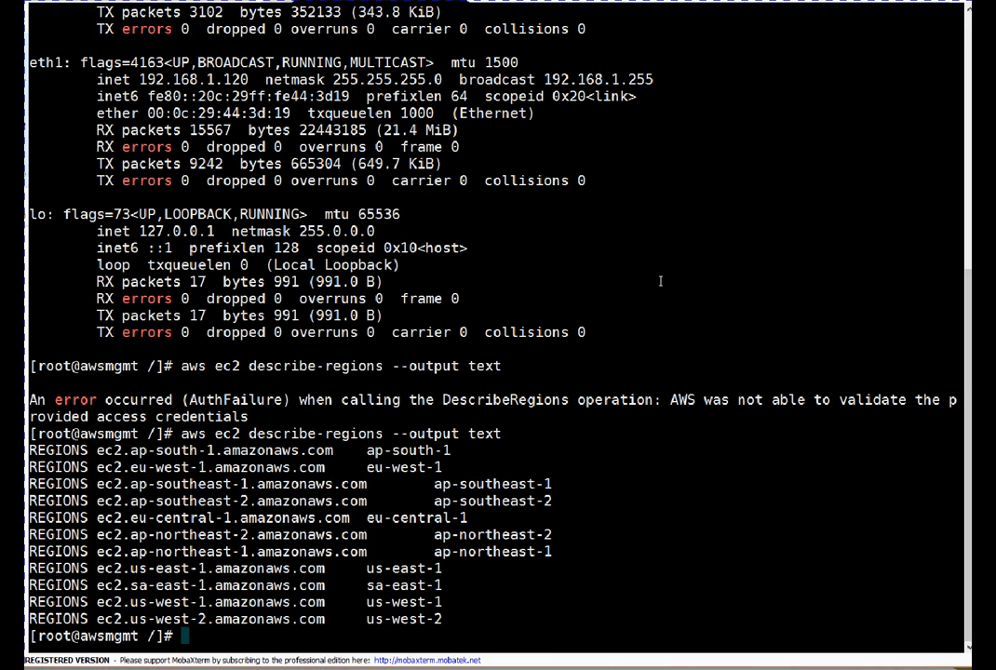
{"action": "mouse_move", "coordinate": [610, 352]}
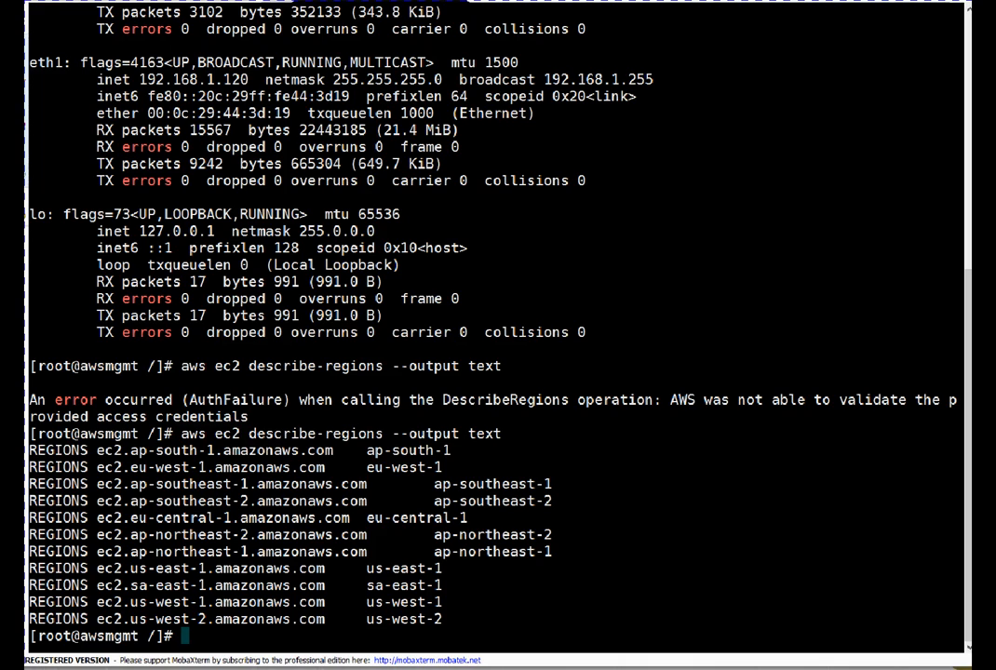
{"action": "mouse_move", "coordinate": [391, 505]}
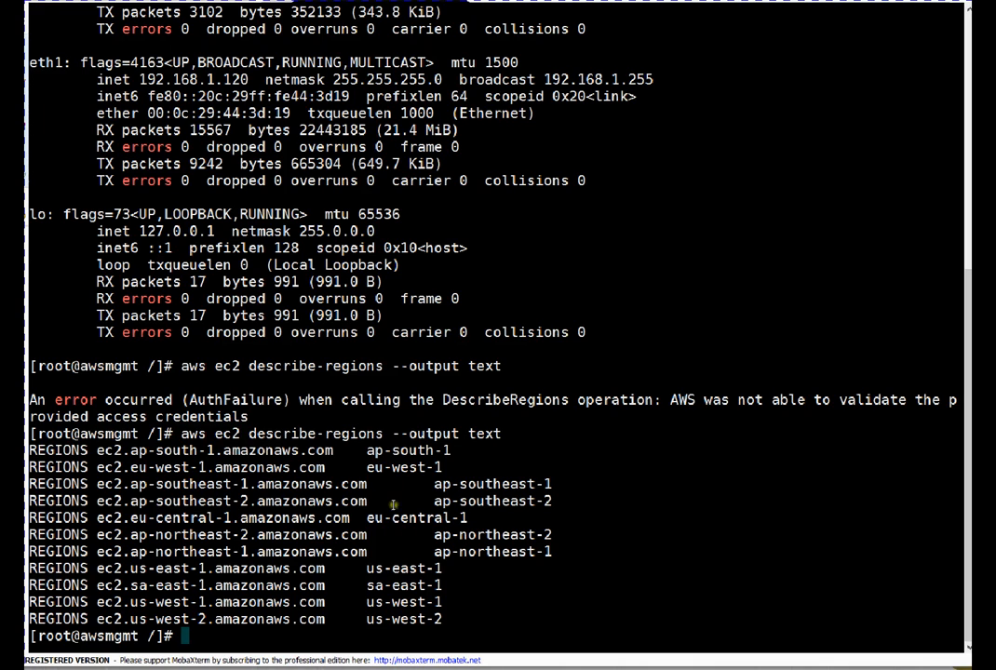
Set the clock to 27 Nov 2016 18:00, verify with date, and enter describe-regions.
{"action": "type", "text": "nt"}
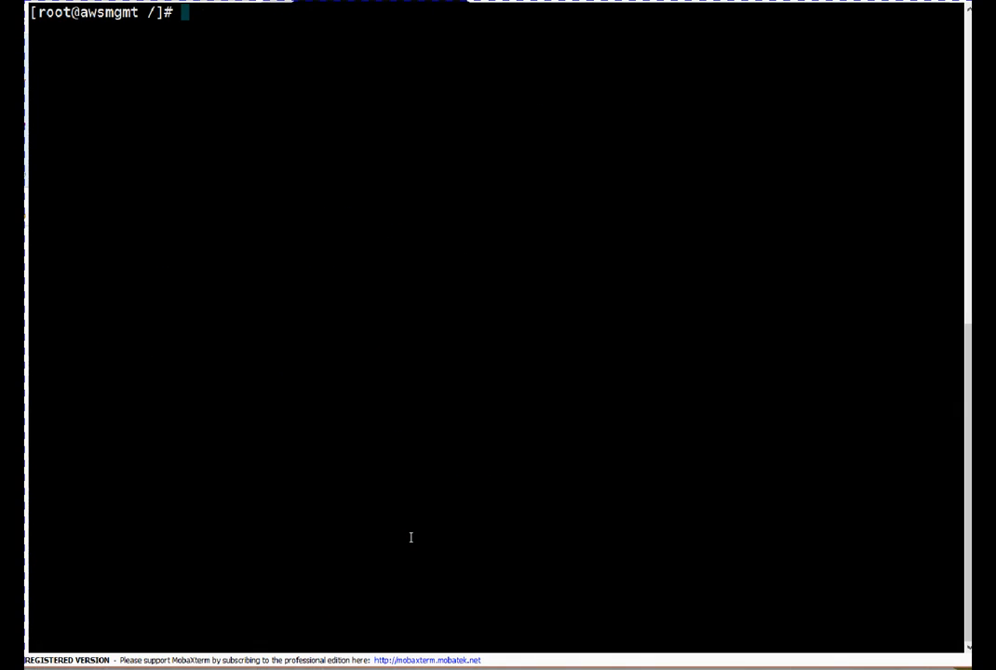
{"action": "type", "text": "date"}
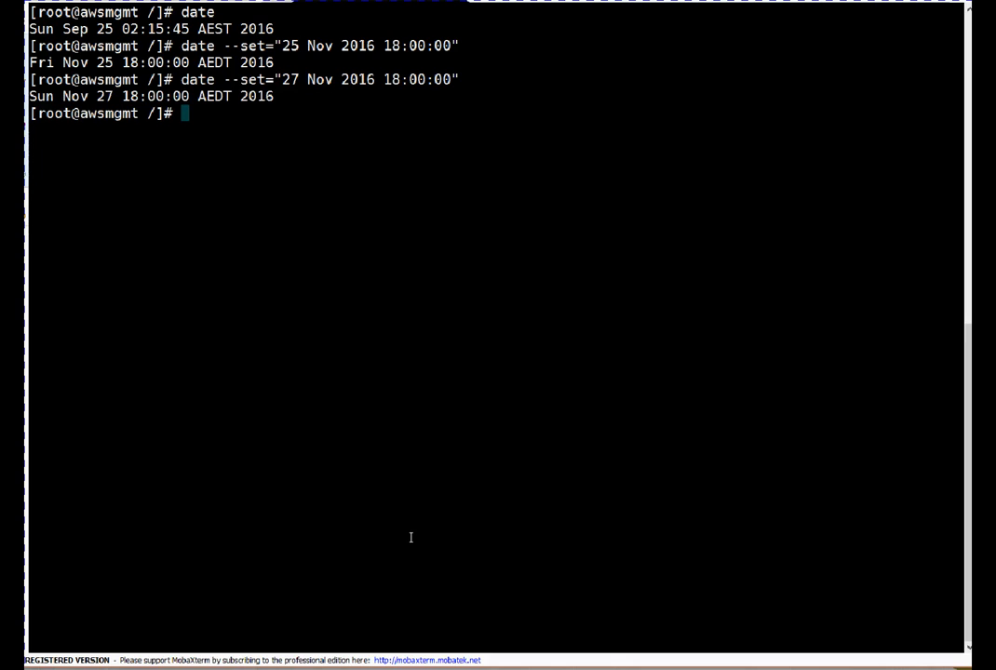
{"action": "type", "text": "date"}
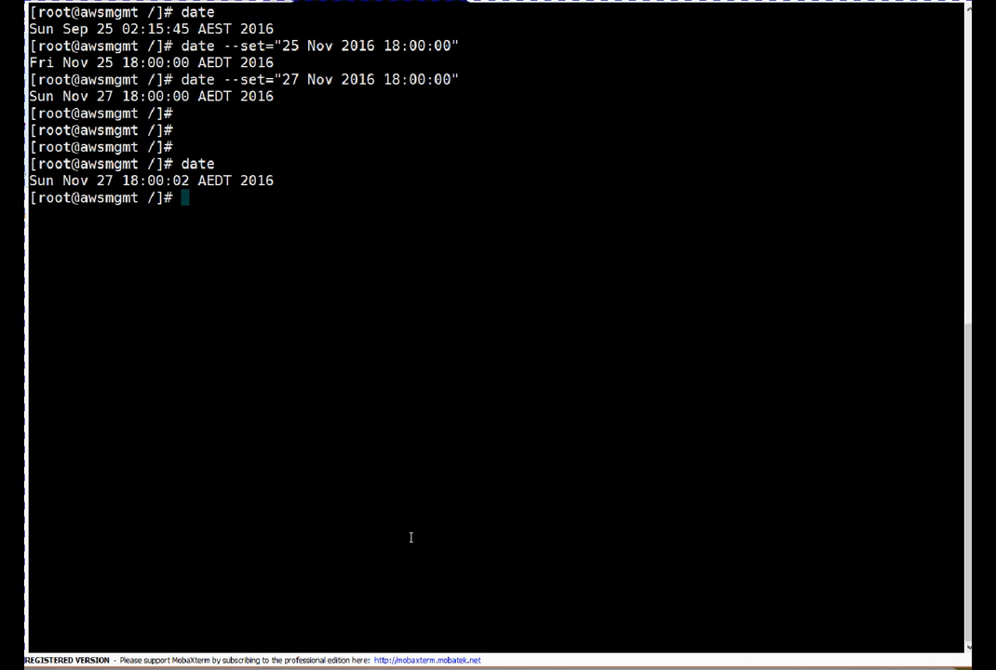
{"action": "type", "text": "date"}
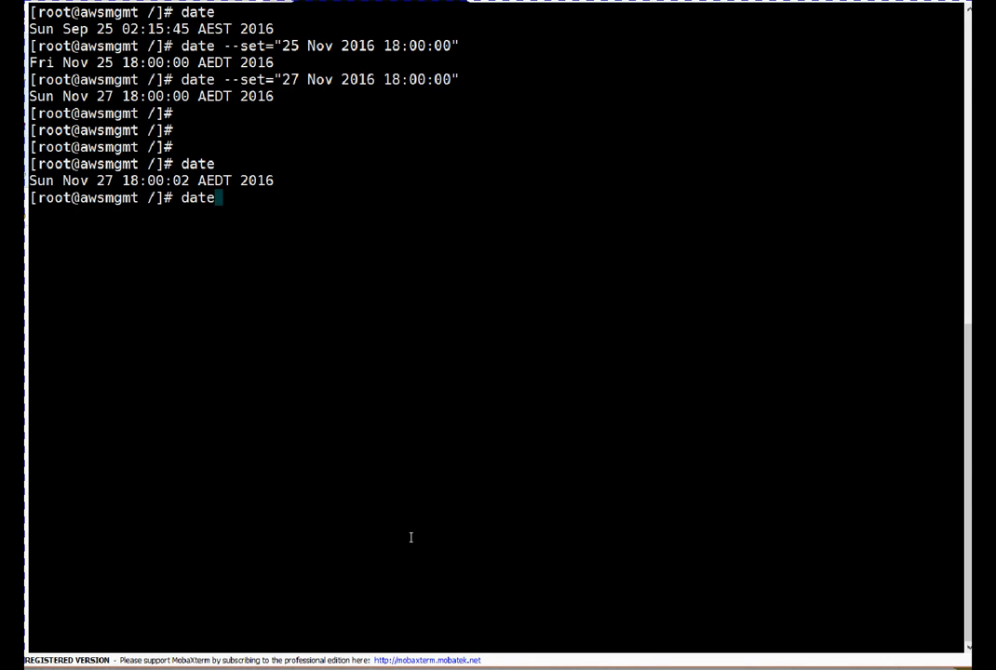
{"action": "type", "text": "aws ec2 describe-regions --output text"}
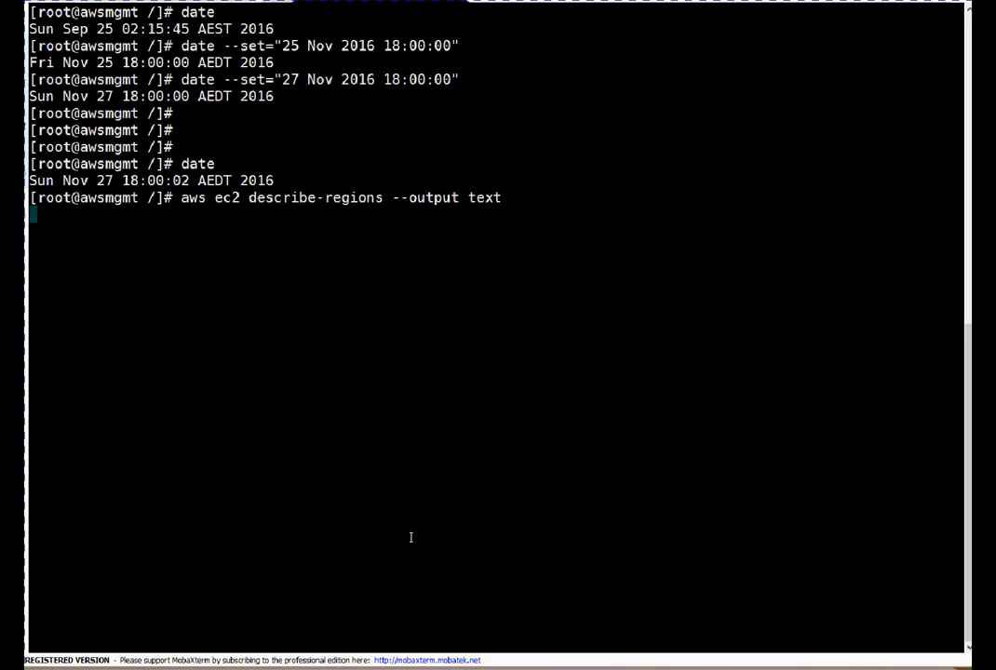
Run the region listing and highlight the AuthFailure error caused by the altered clock.
{"action": "key", "text": "Return"}
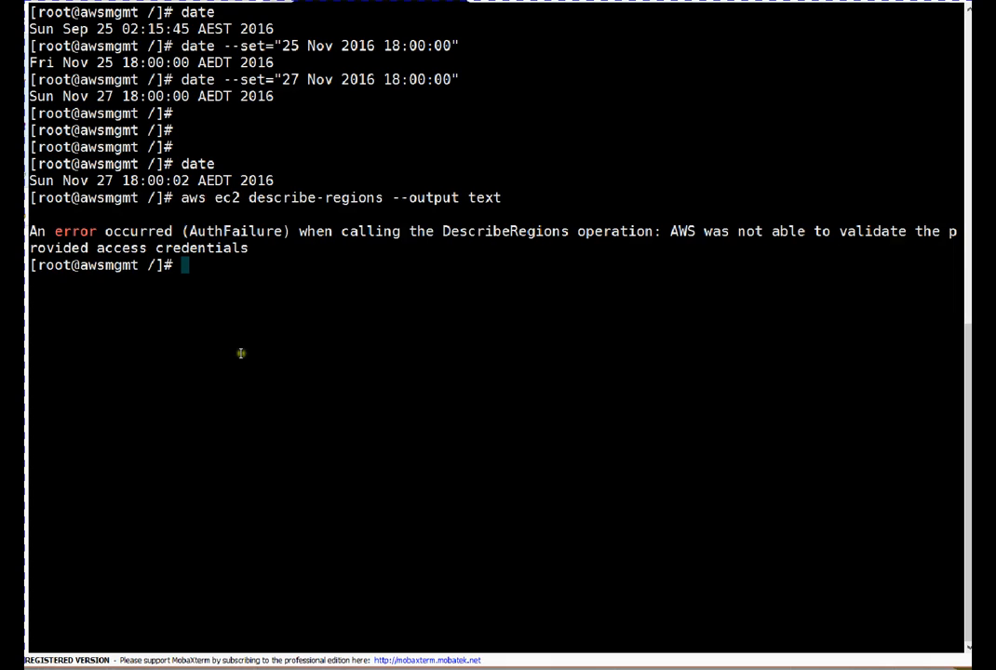
{"action": "double_click", "coordinate": [221, 231]}
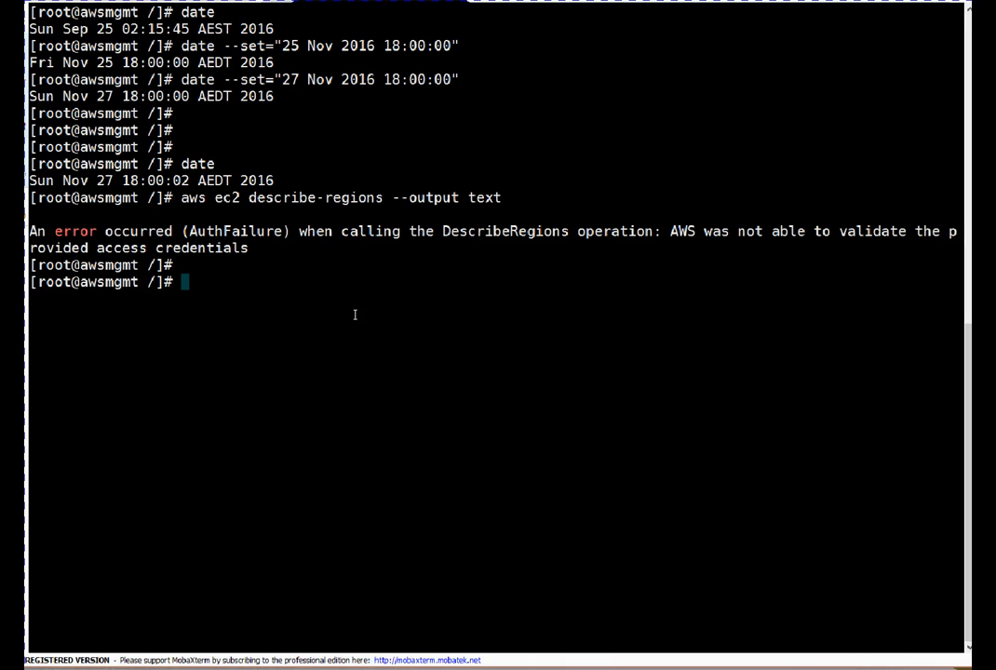
Attempt to restart the ntp service, which fails as not found.
{"action": "type", "text": "system"}
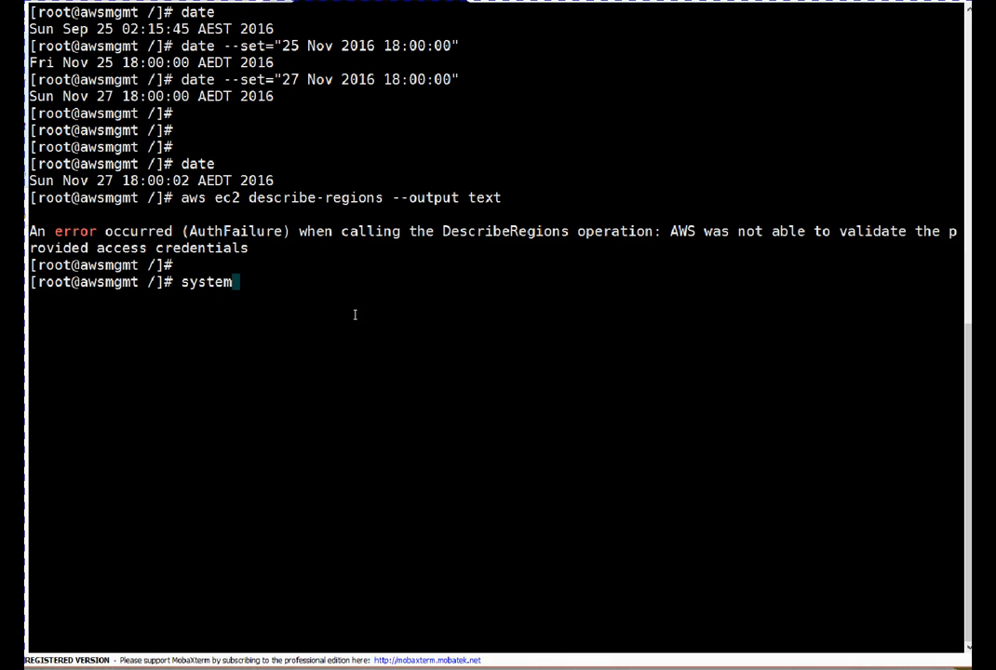
{"action": "type", "text": "ctl ser"}
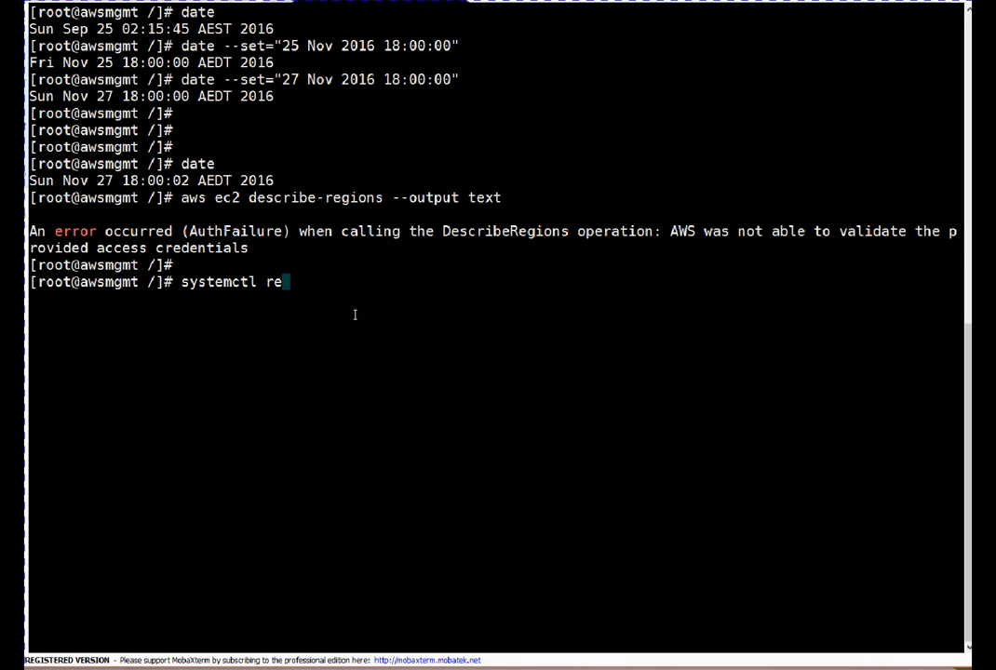
{"action": "type", "text": "start ntpd"}
{"action": "type", "text": "systemctl restart ntp"}
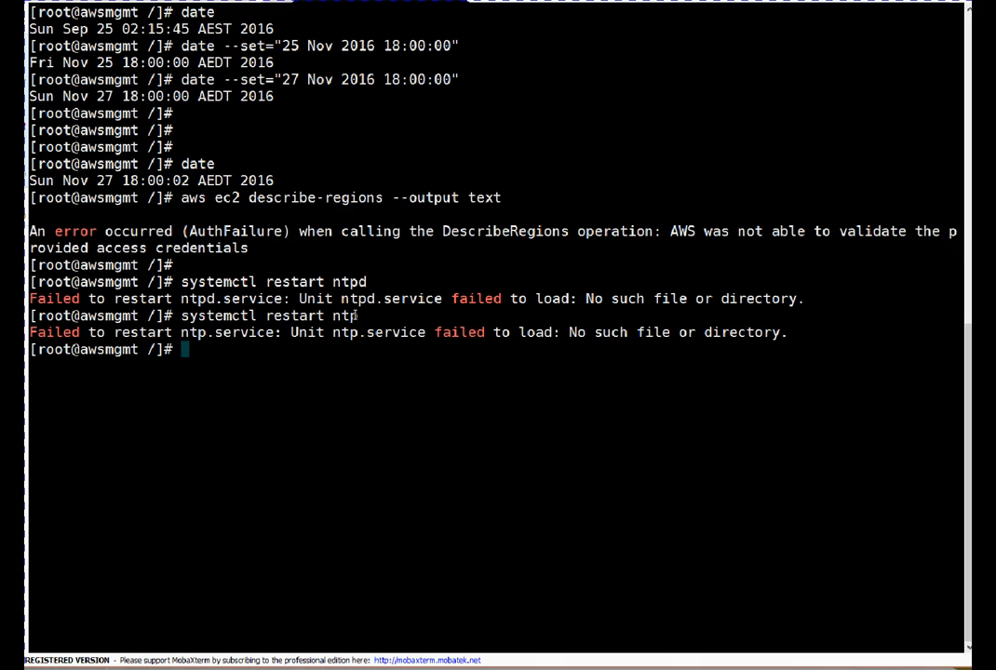
List installed NTP packages with rpm -qa | grep ntp and begin a yum install.
{"action": "type", "text": "rpm -qa |"}
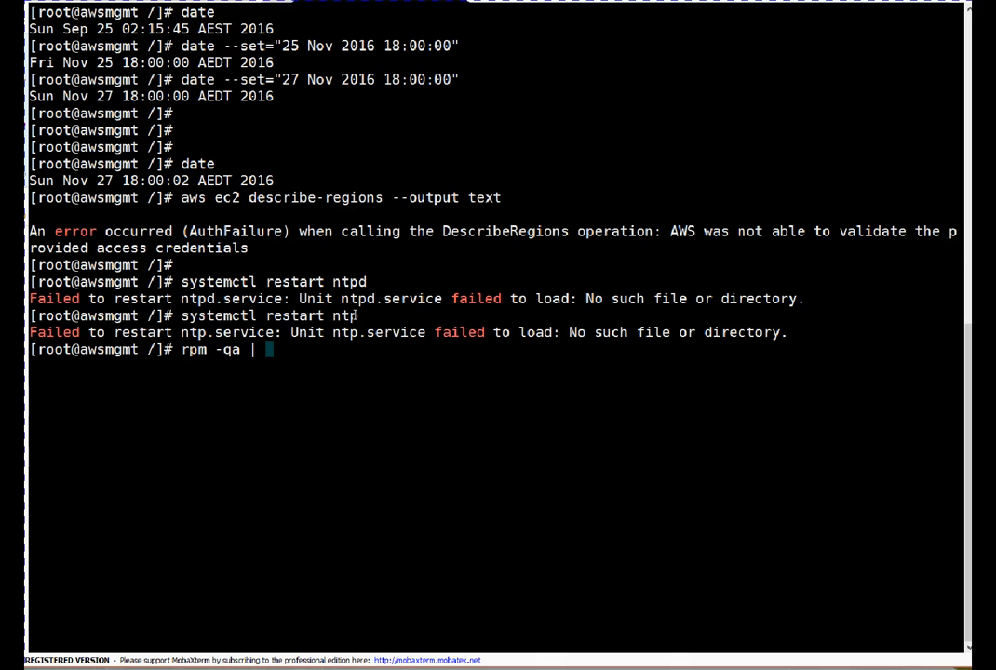
{"action": "type", "text": "grep ntp"}
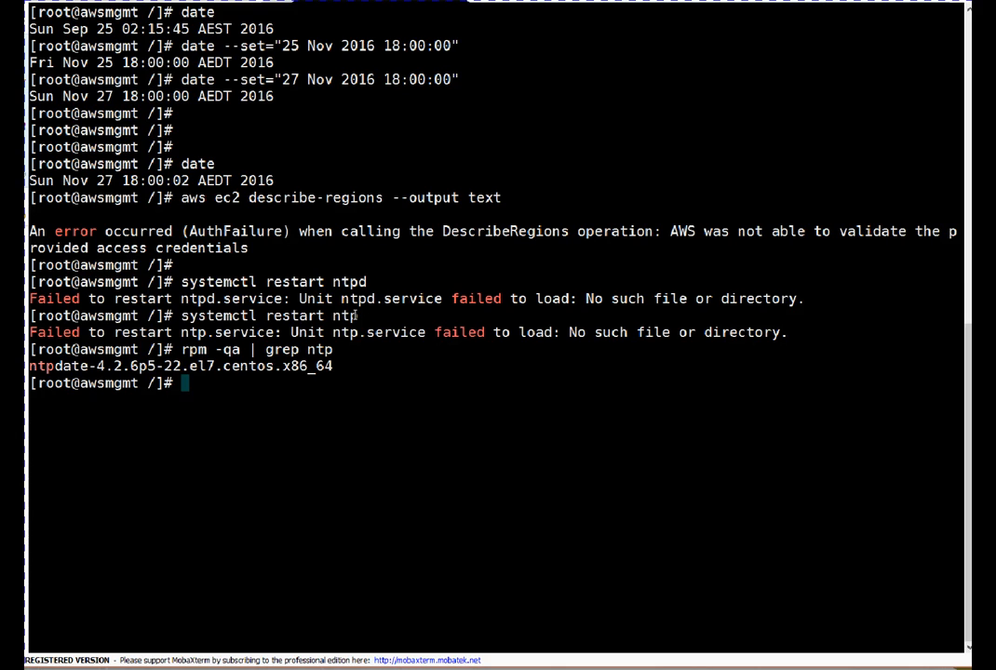
{"action": "type", "text": "yum install"}
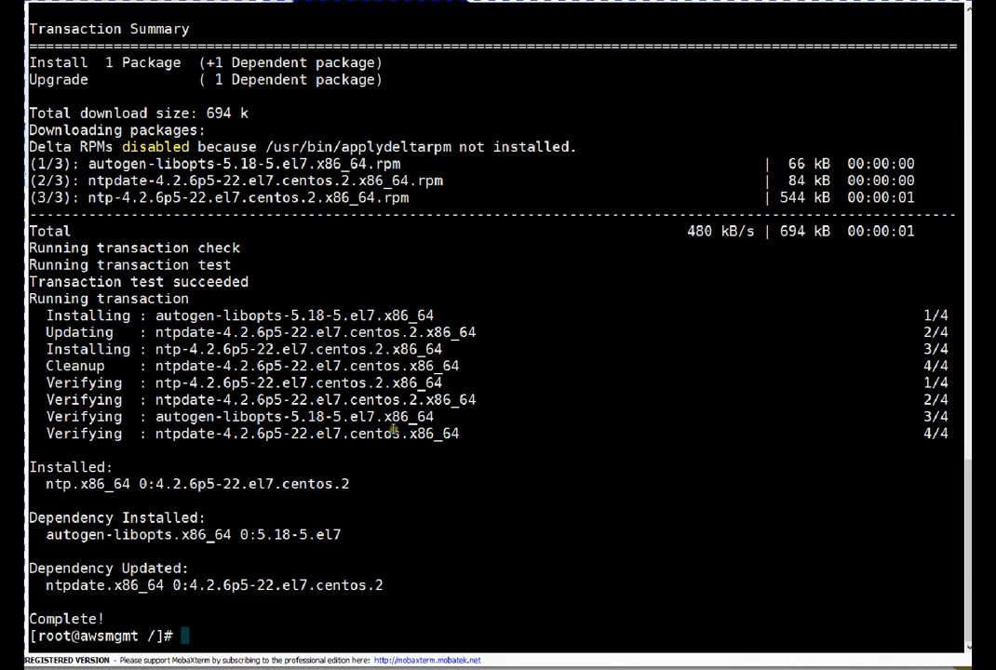
Install ntp with yum -y, enable ntpd.service at boot, and rerun describe-regions.
{"action": "type", "text": "yum install -y ntp"}
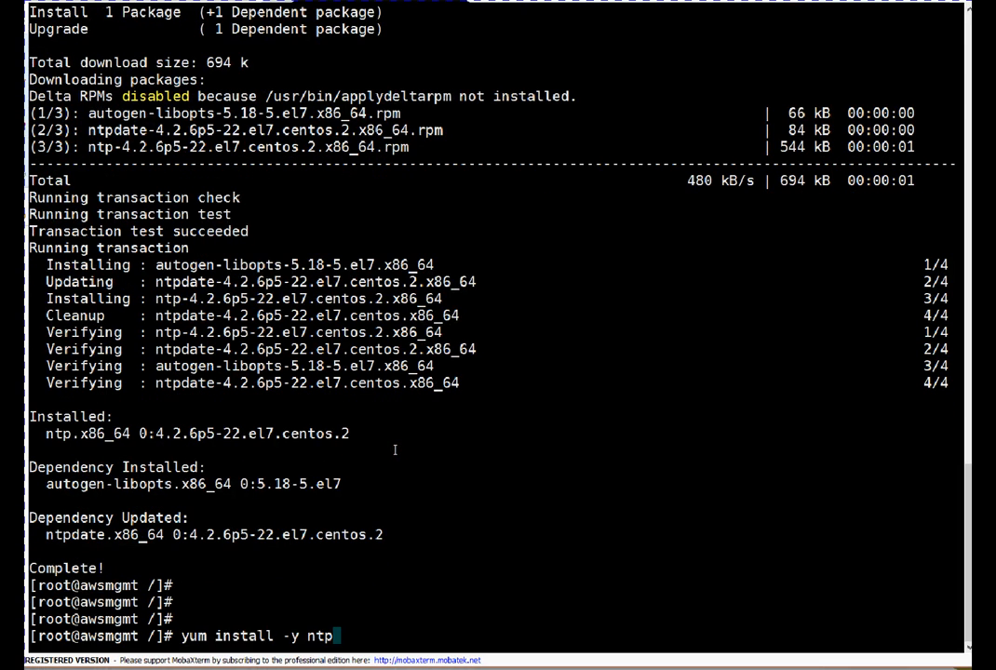
{"action": "type", "text": "systemctl restart nt"}
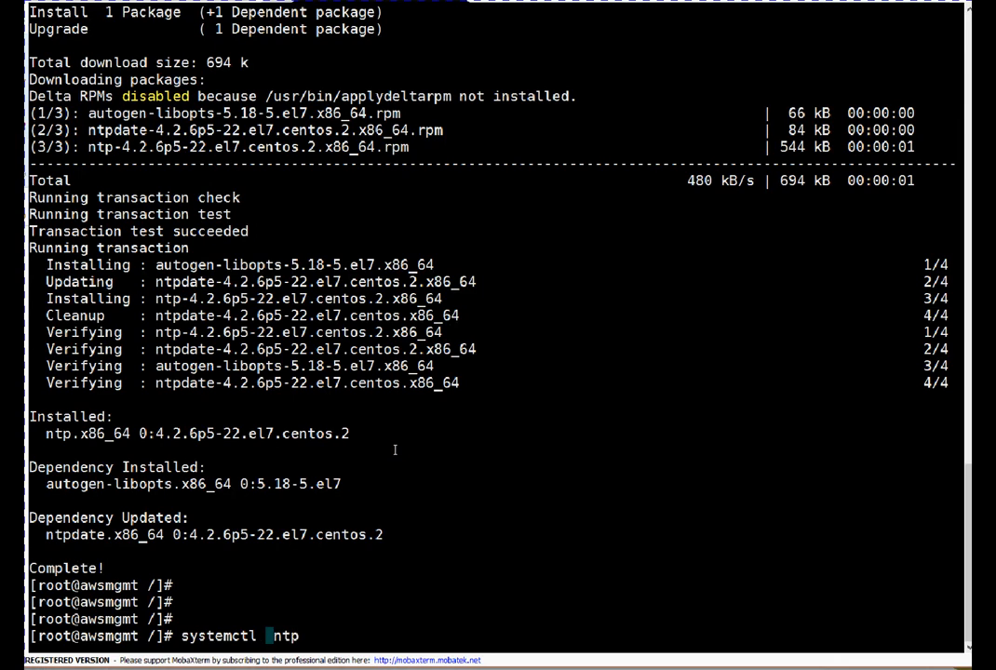
{"action": "type", "text": "enable"}
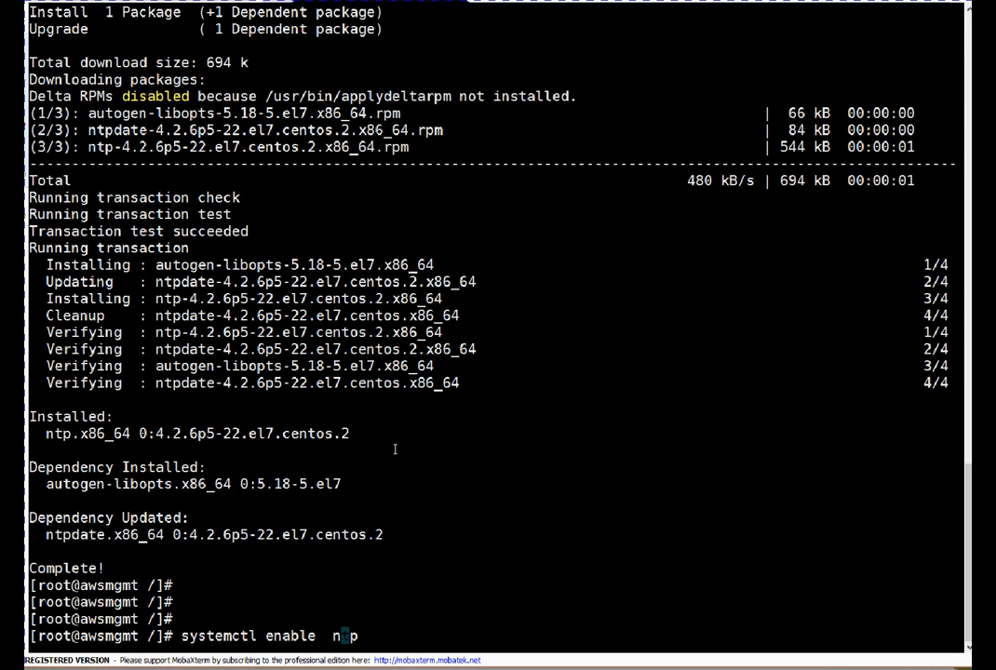
{"action": "type", "text": "tpd.ser"}
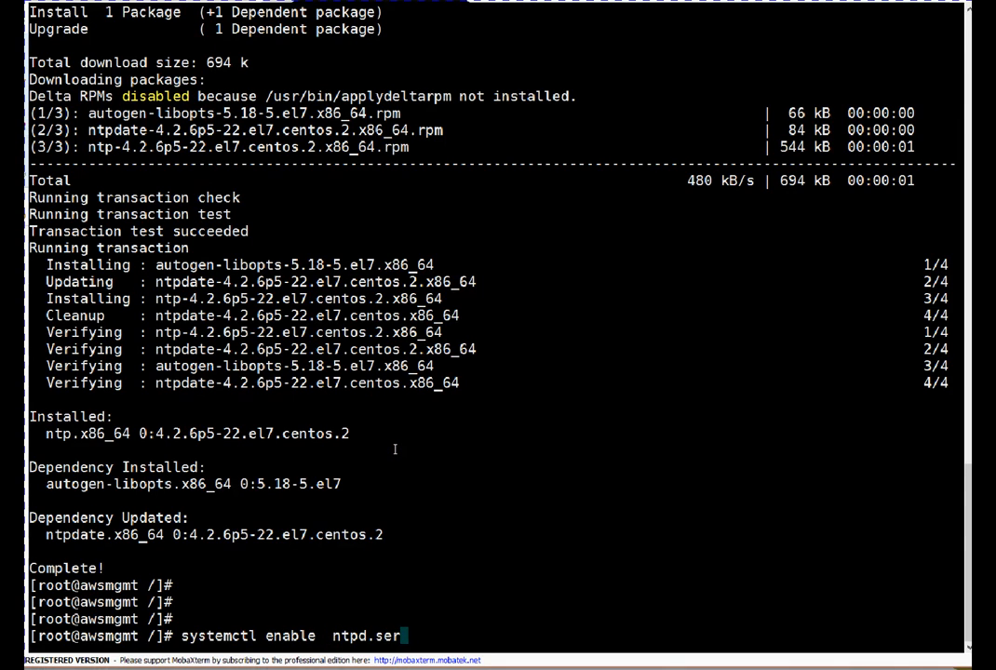
{"action": "type", "text": "vice"}
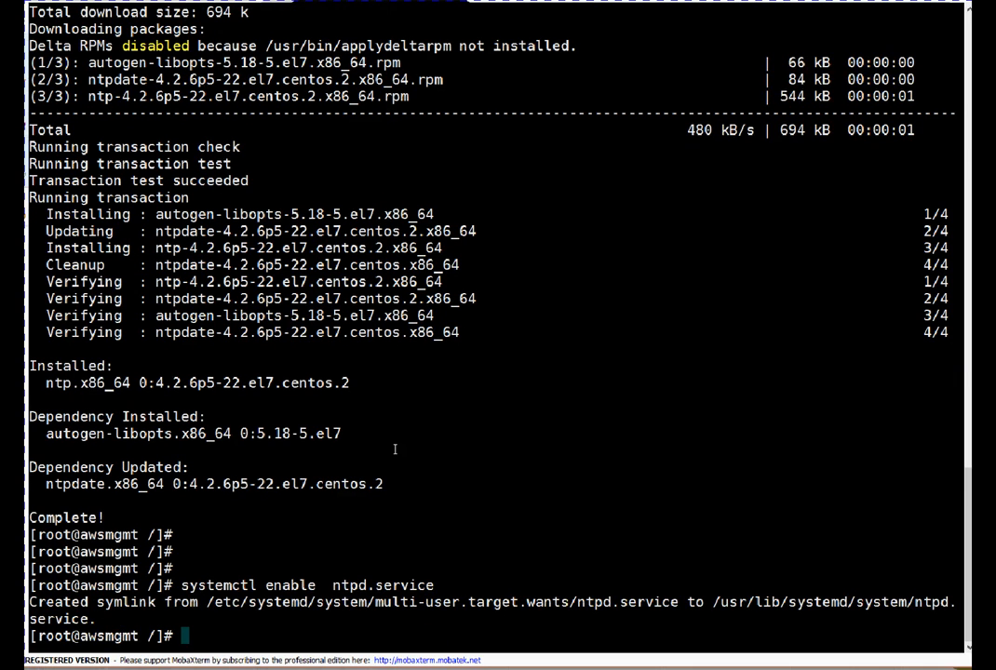
{"action": "type", "text": "systemctl enable  ntpd.service"}
{"action": "type", "text": "date"}
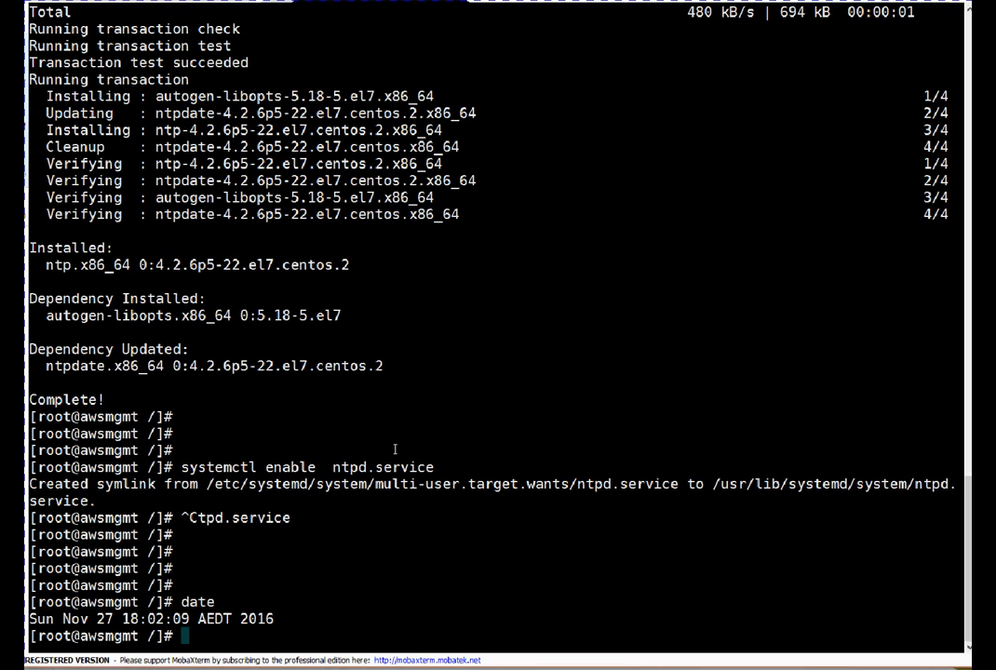
{"action": "type", "text": "aws ec2 describe-regions --output text"}
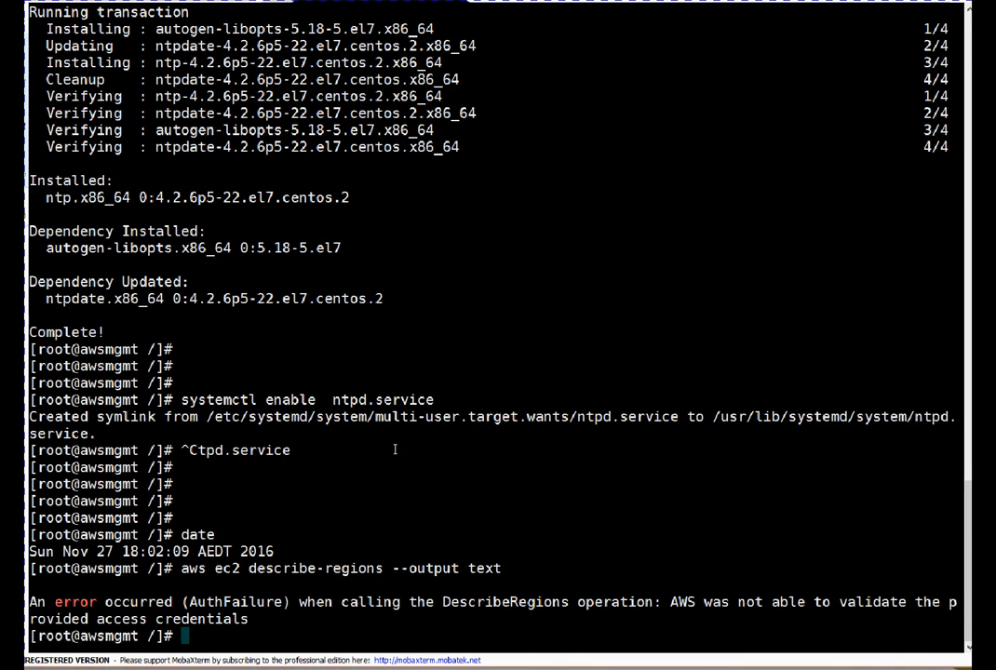
Start ntpd.service and check the clock with date.
{"action": "type", "text": "s"}
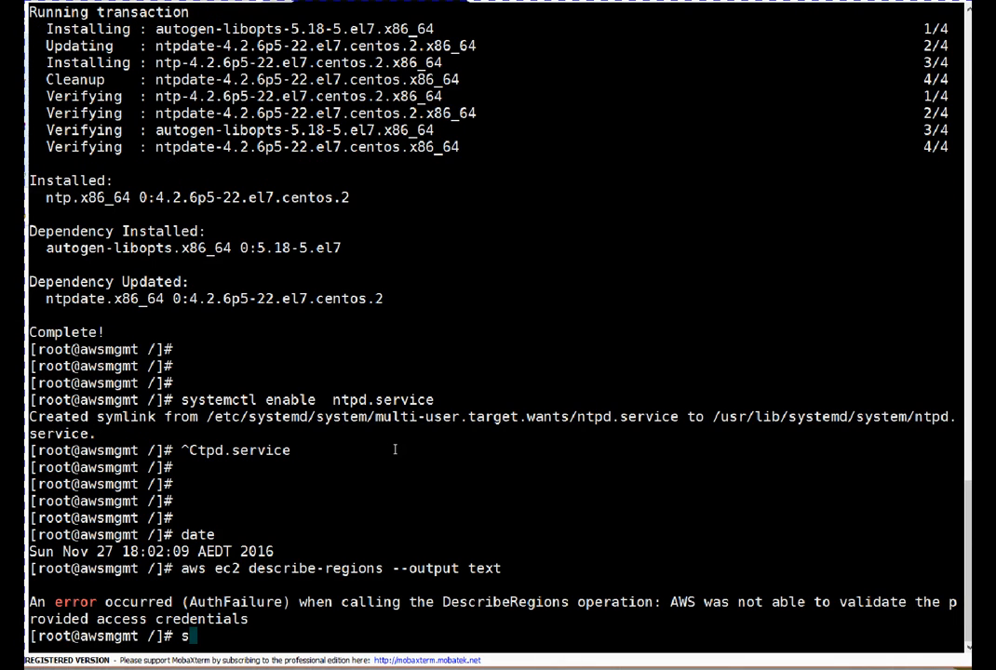
{"action": "type", "text": "yste"}
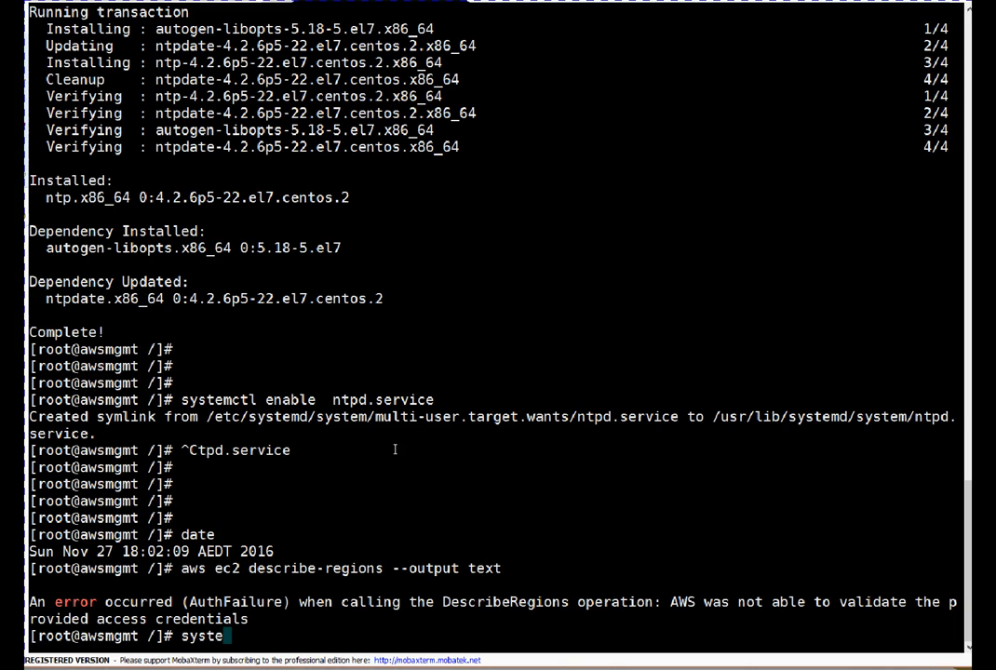
{"action": "type", "text": "mctl"}
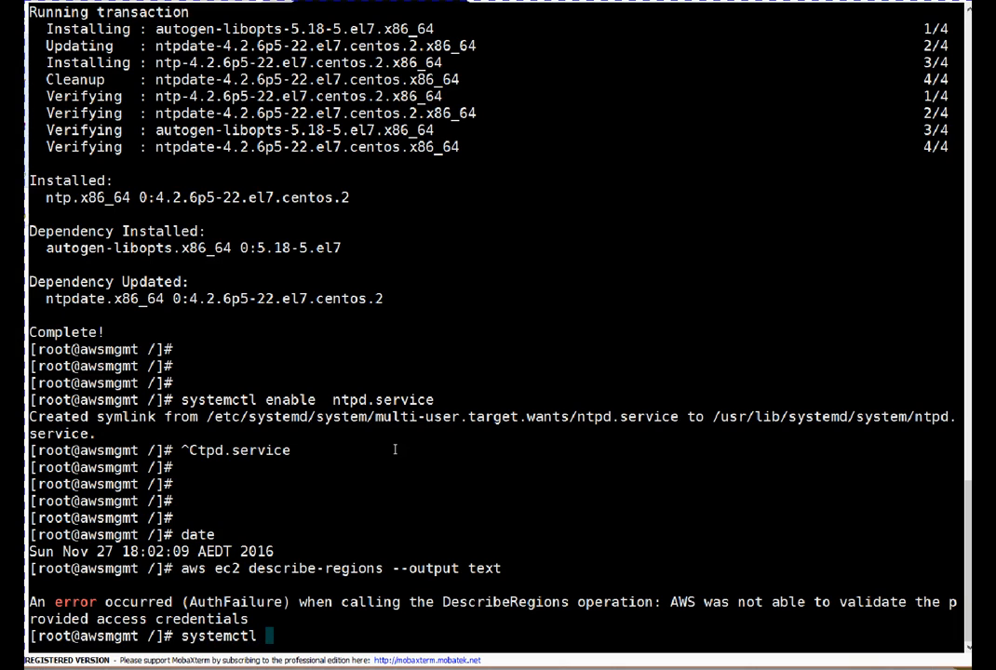
{"action": "type", "text": "start ntpd"}
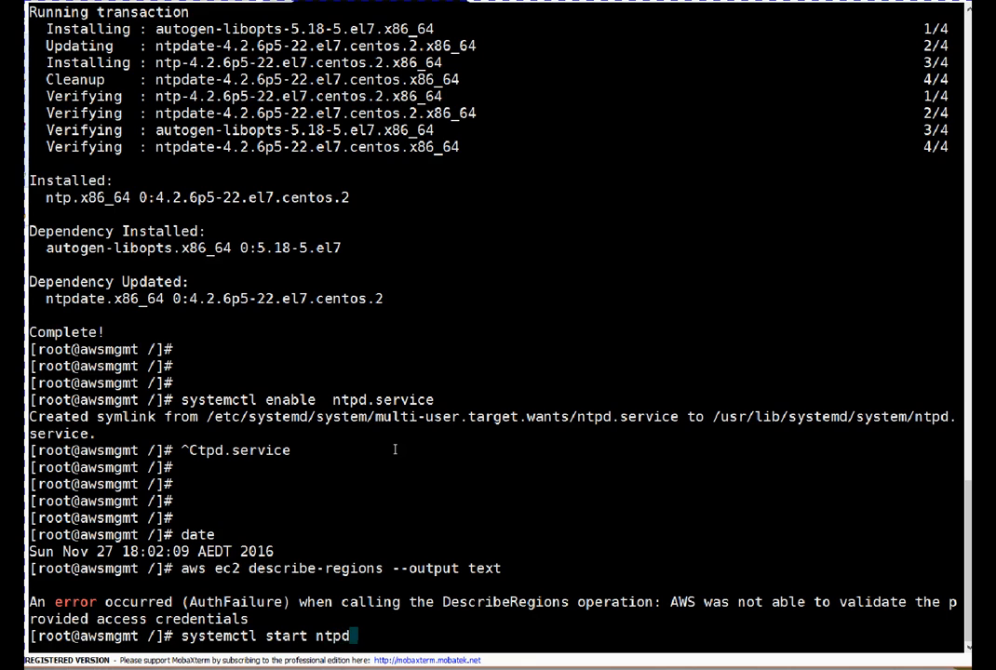
{"action": "type", "text": ".service"}
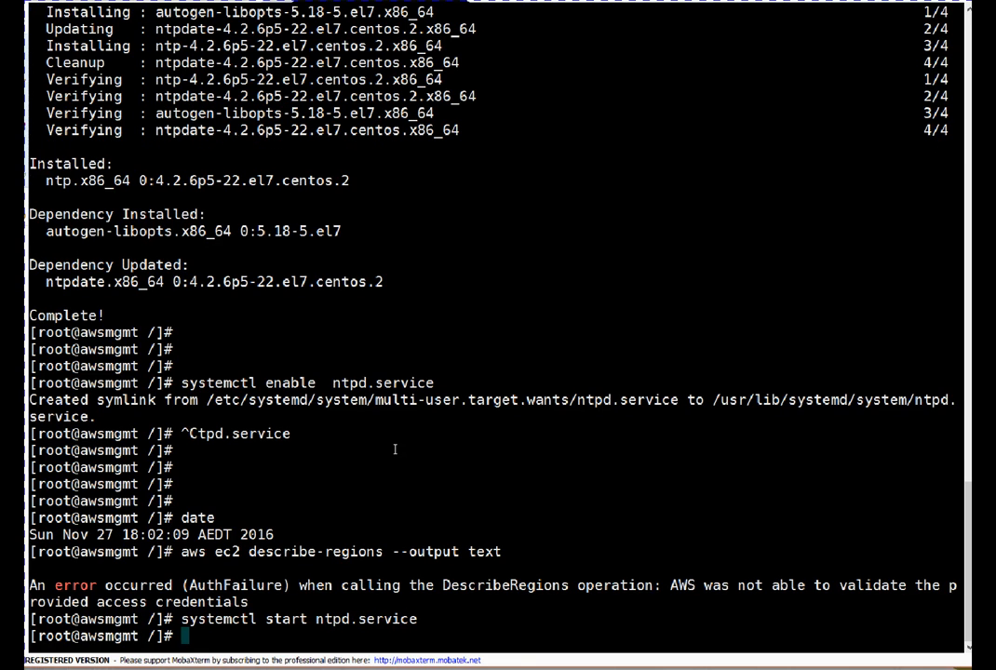
{"action": "type", "text": "date"}
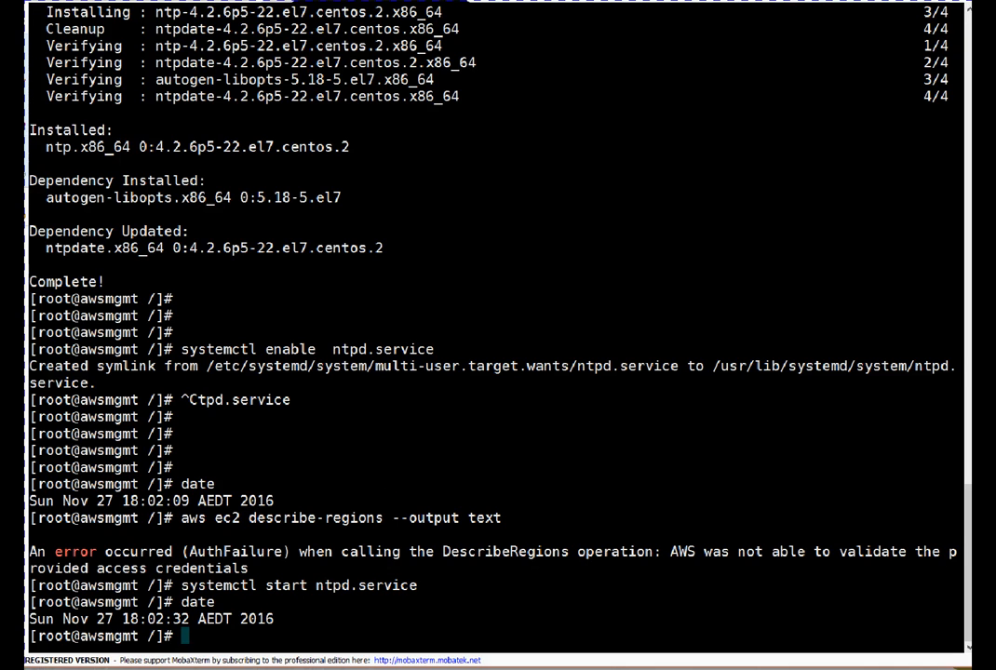
Recheck the date, start ntpd.service again, and rerun describe-regions successfully.
{"action": "type", "text": "date"}
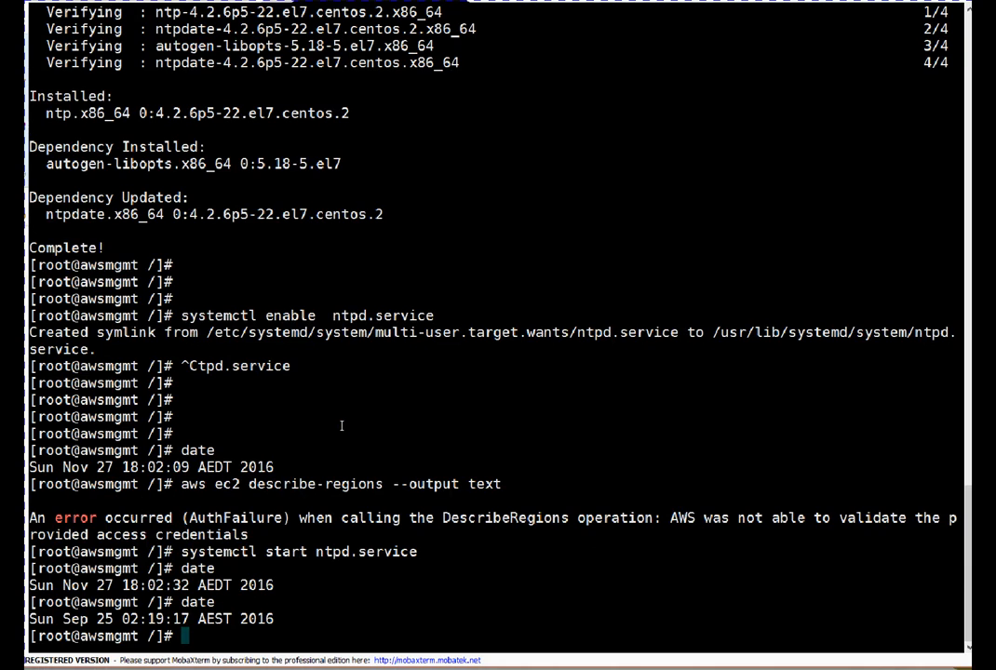
{"action": "type", "text": "systemctl start ntpd.service"}
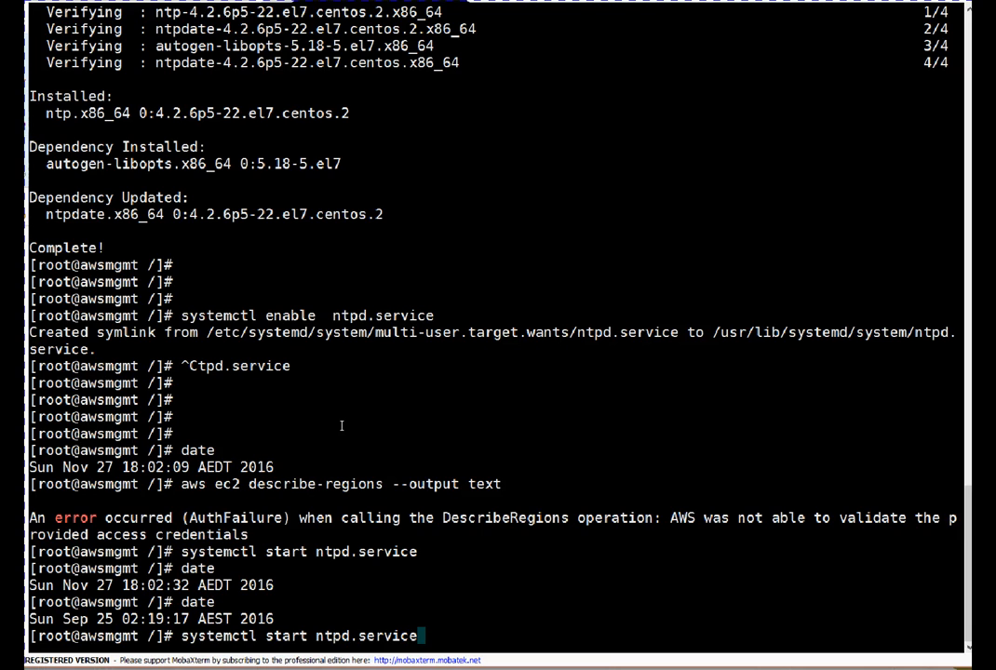
{"action": "type", "text": "aws ec2 describe-regions --output text"}
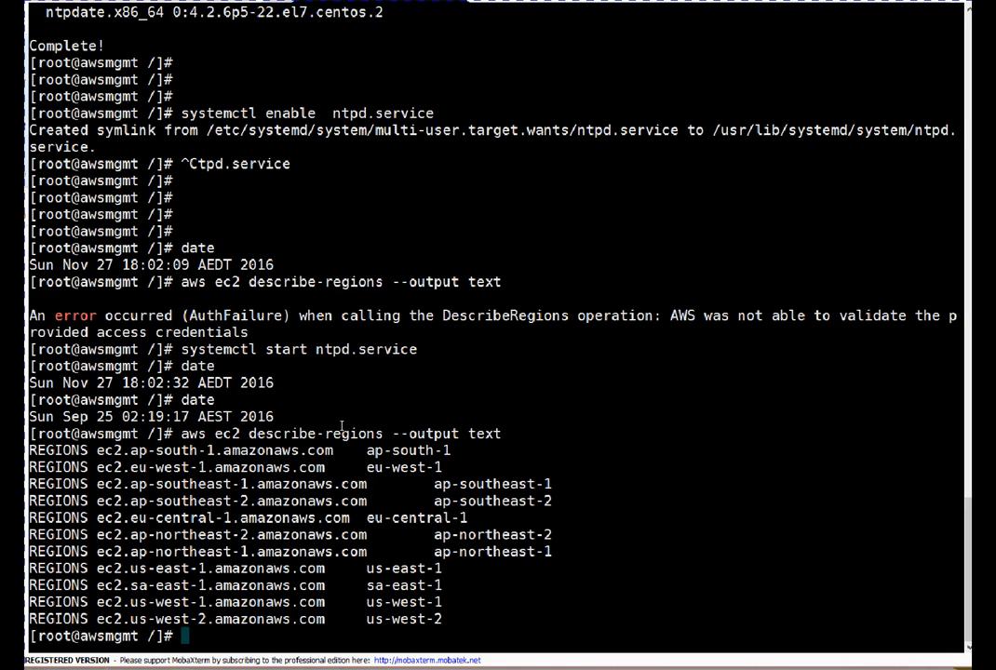
{"action": "mouse_move", "coordinate": [341, 426]}
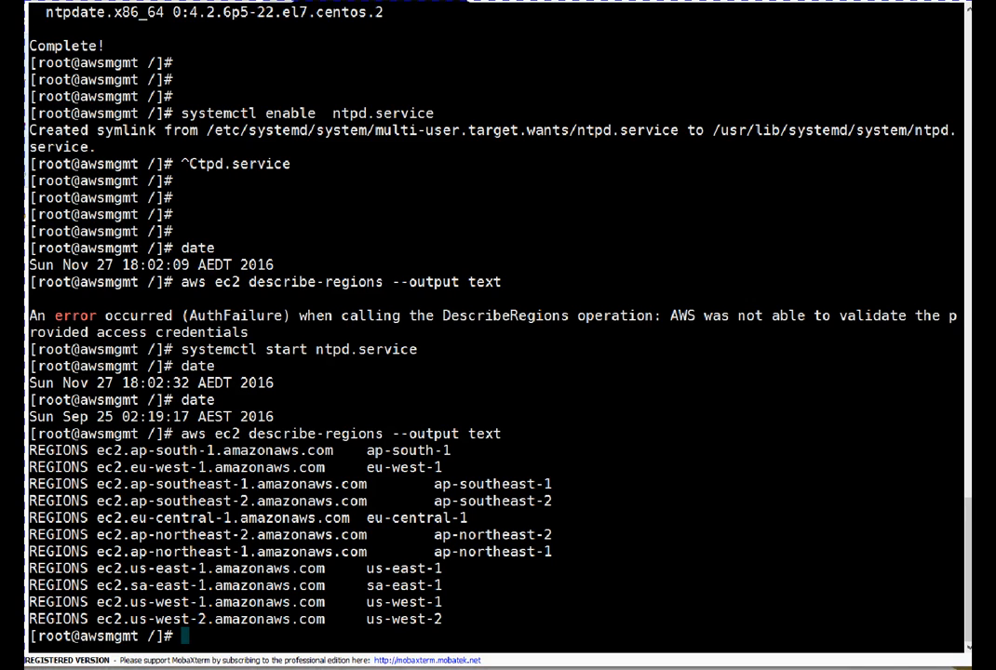
{"action": "mouse_move", "coordinate": [398, 420]}
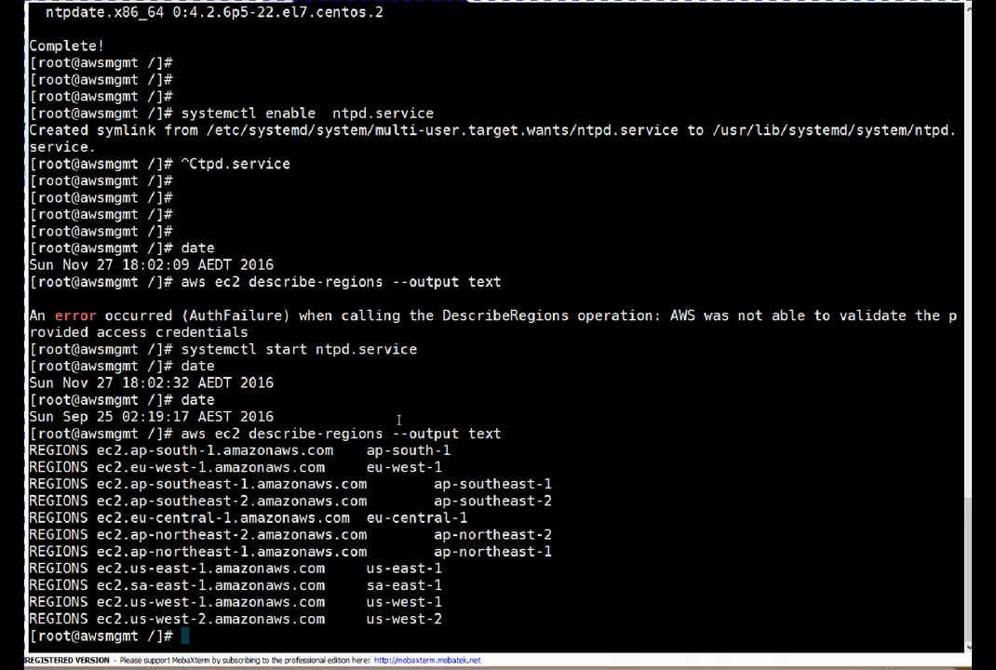
Clear the terminal after reviewing the region list.
{"action": "type", "text": "cle"}
{"action": "type", "text": "which pi"}
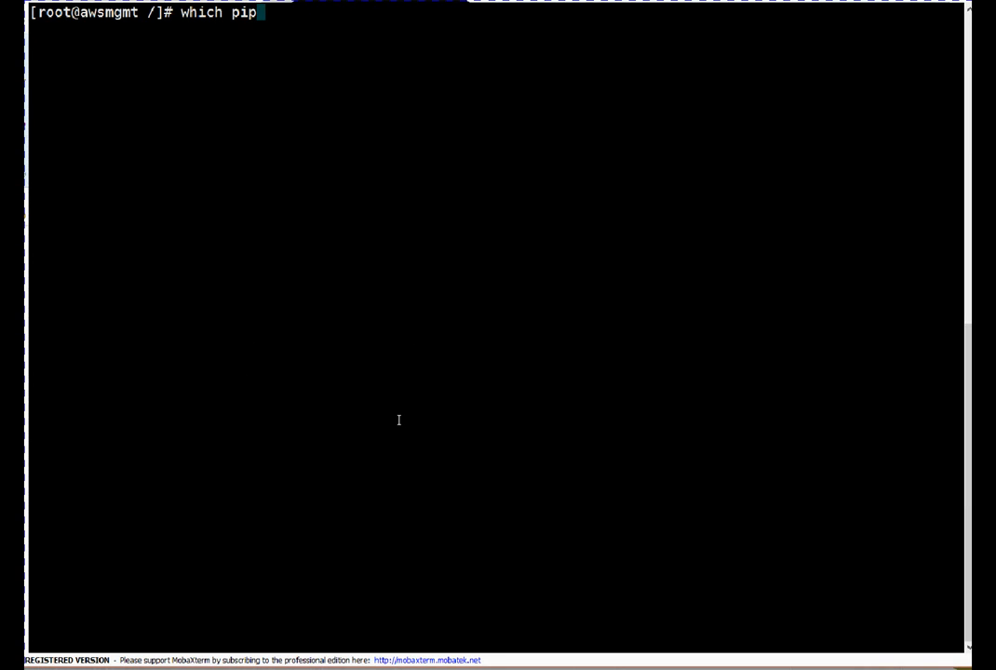
Locate python, rename /usr/bin/python to python.old, then begin moving it back.
{"action": "type", "text": "python"}
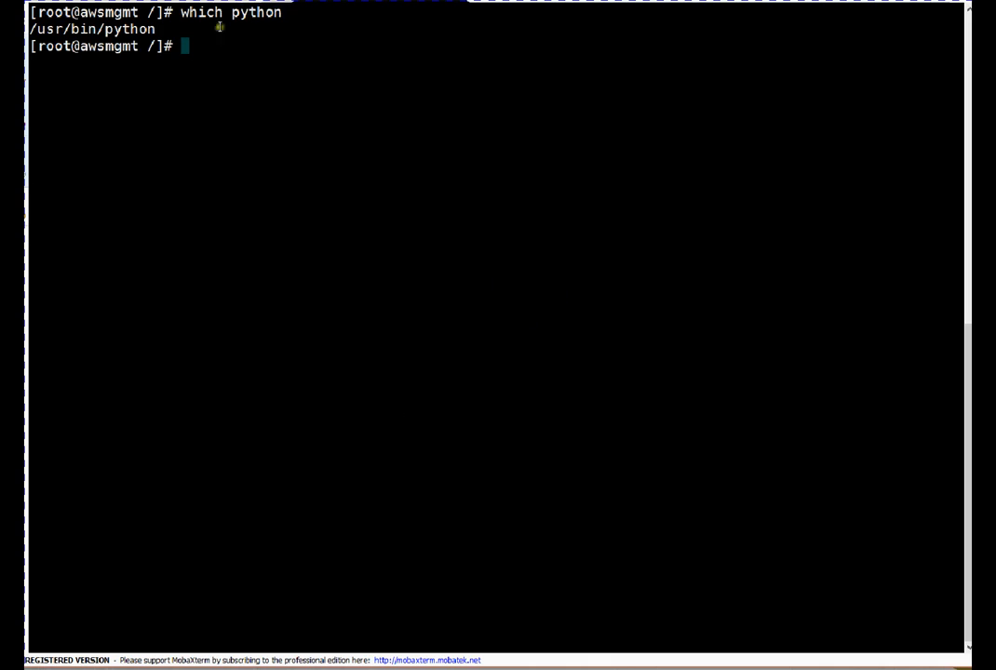
{"action": "type", "text": "mv"}
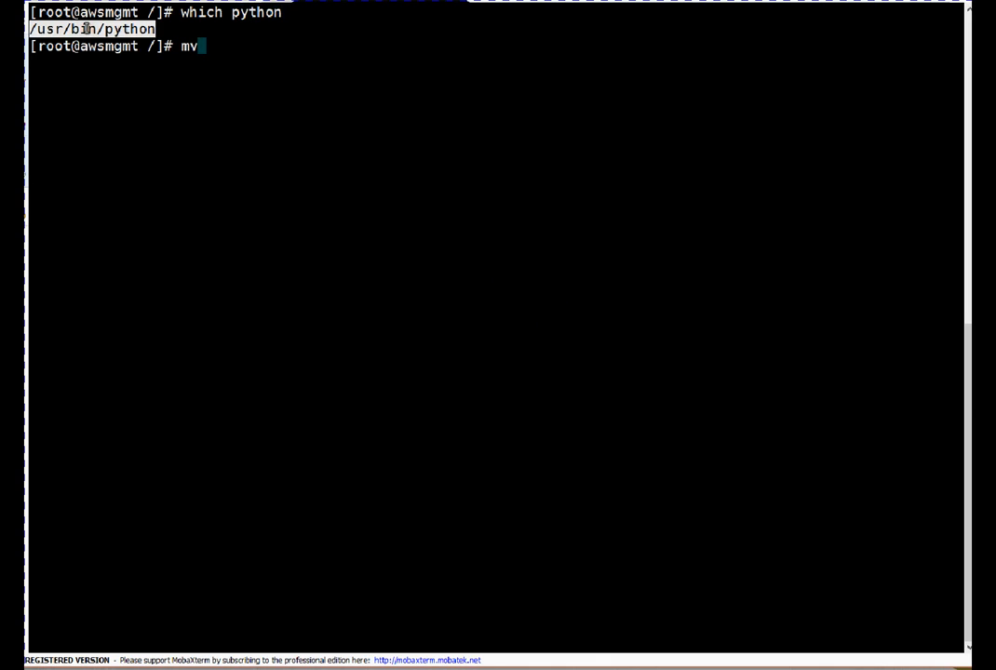
{"action": "type", "text": "/usr/bin/python /usr/bin/python.old"}
{"action": "type", "text": "a"}
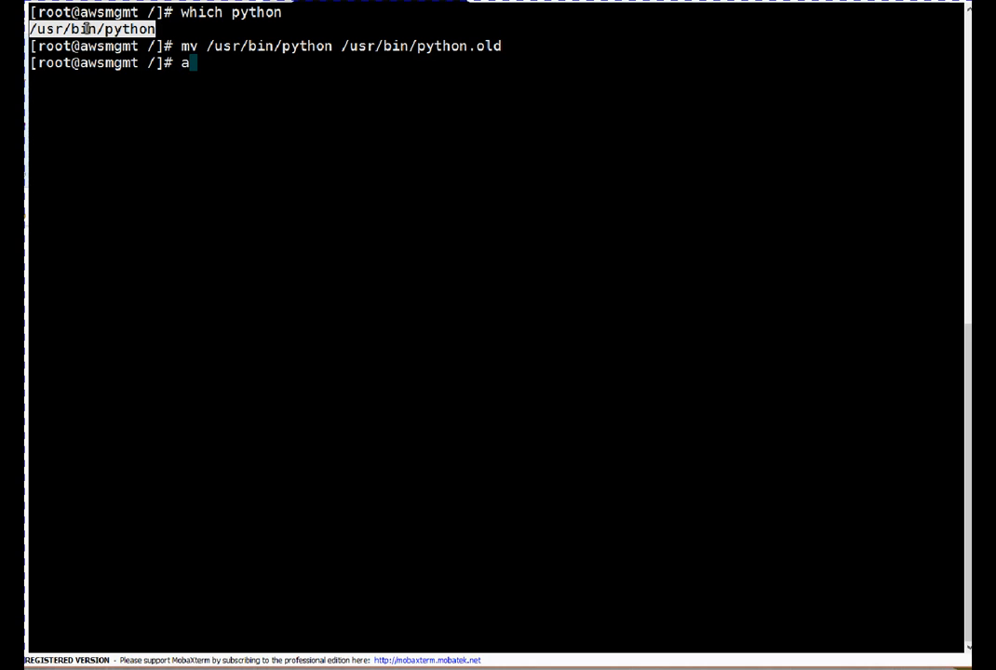
{"action": "type", "text": "which python"}
{"action": "type", "text": "ws ec2 describe-regions --output text"}
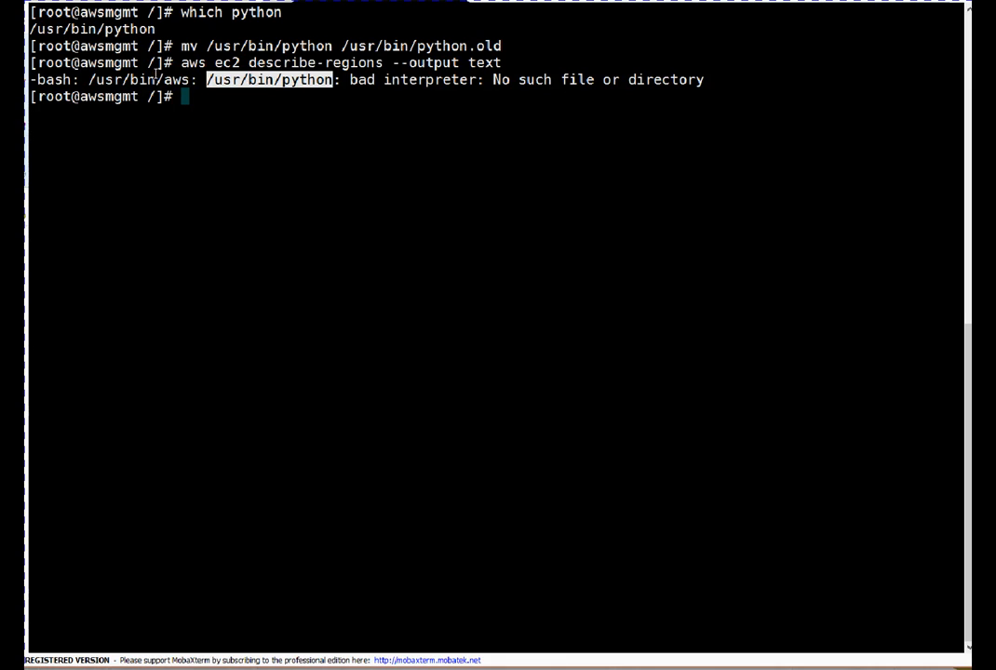
{"action": "mouse_move", "coordinate": [296, 82]}
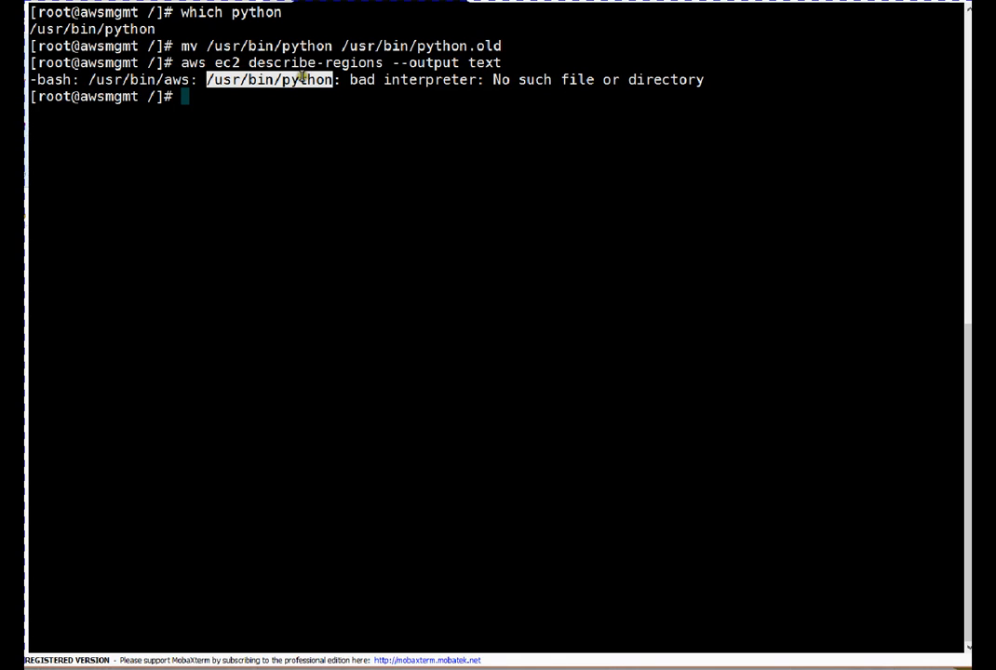
{"action": "mouse_move", "coordinate": [317, 72]}
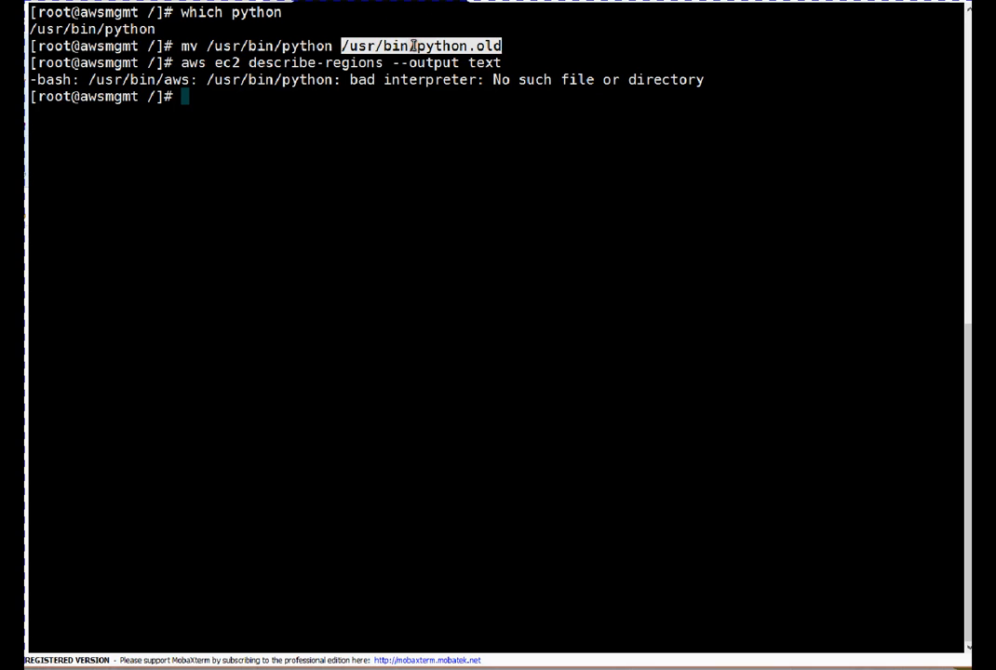
{"action": "type", "text": "mv /usr/bin/python.old /usr/bin/python."}
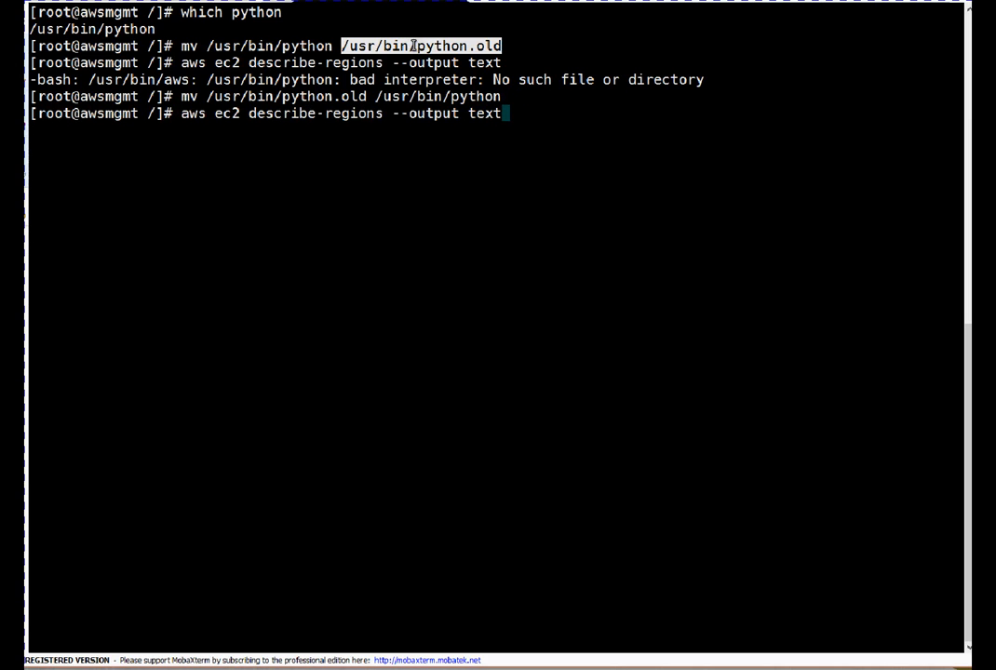
Rerun 'aws ec2 describe-regions --output text' and select 'aws' in the failed command.
{"action": "key", "text": "Return"}
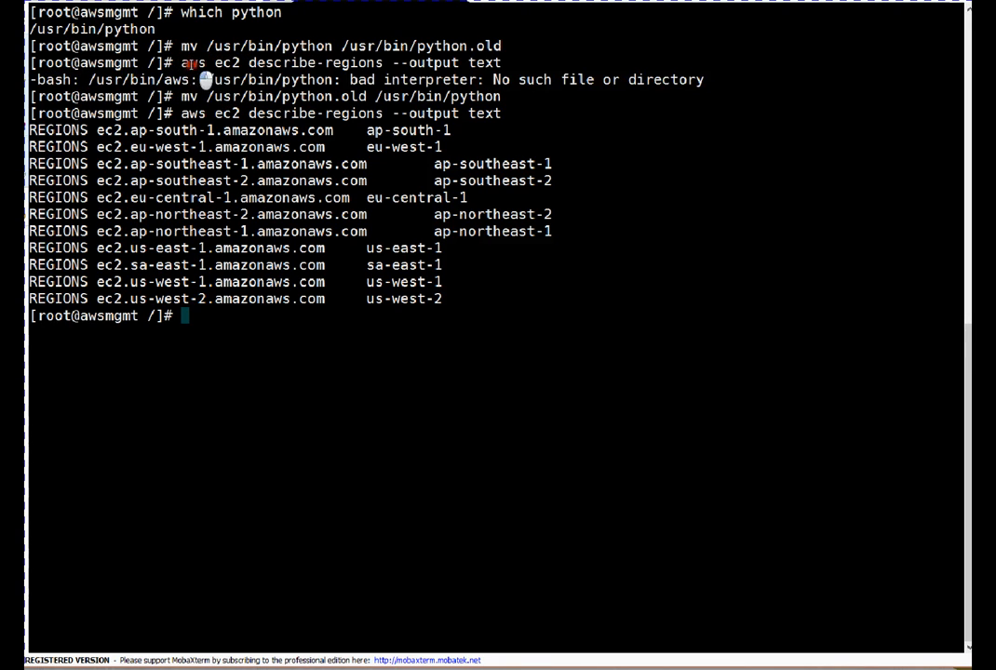
{"action": "double_click", "coordinate": [193, 62]}
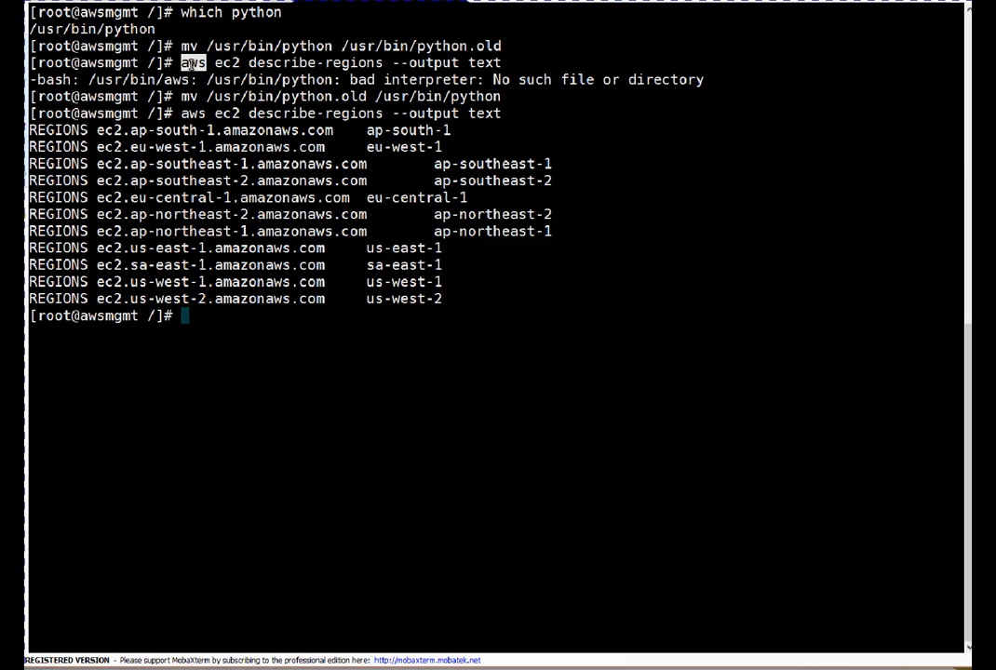